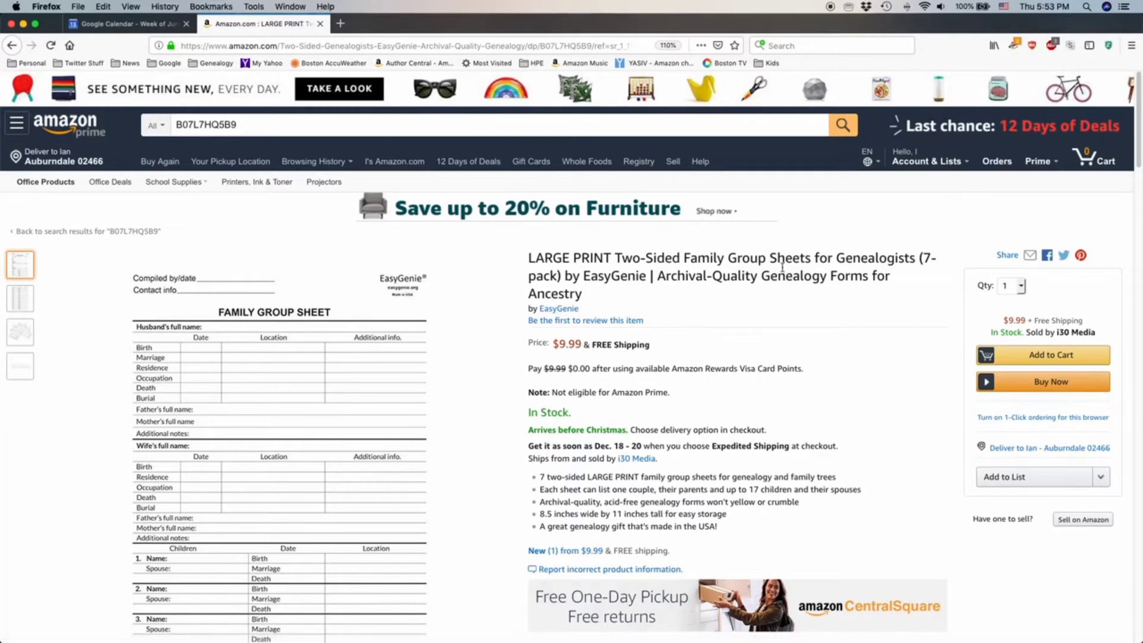
Scroll down the EasyGenie family group sheets product page before heading to Seller Central
{"action": "scroll", "scroll_direction": "down", "scroll_amount": 3}
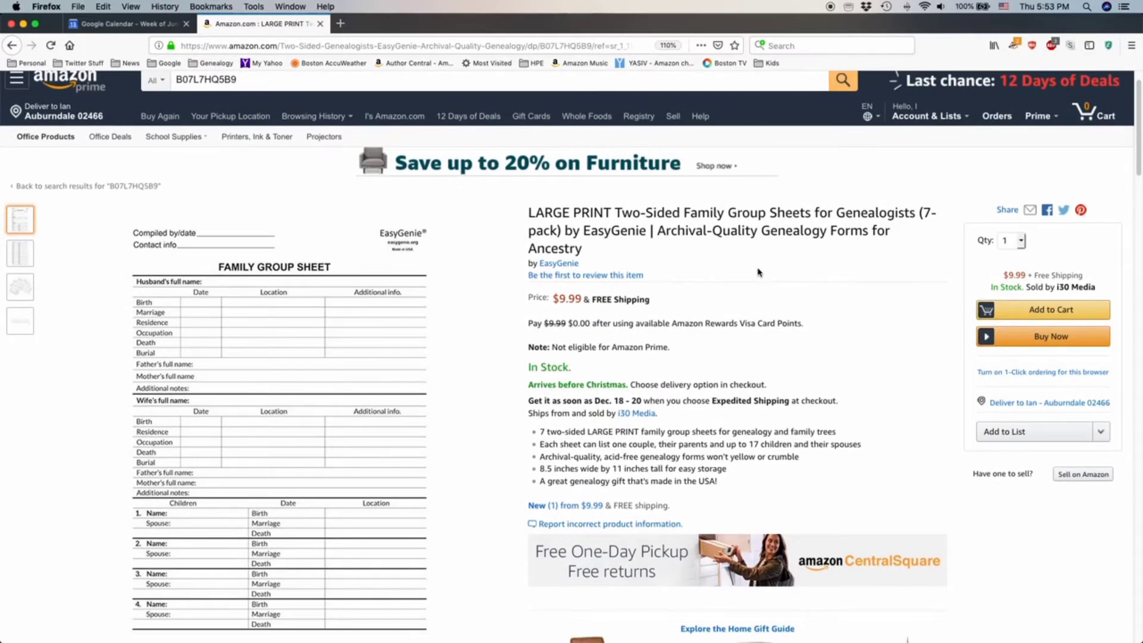
{"action": "mouse_move", "coordinate": [585, 275]}
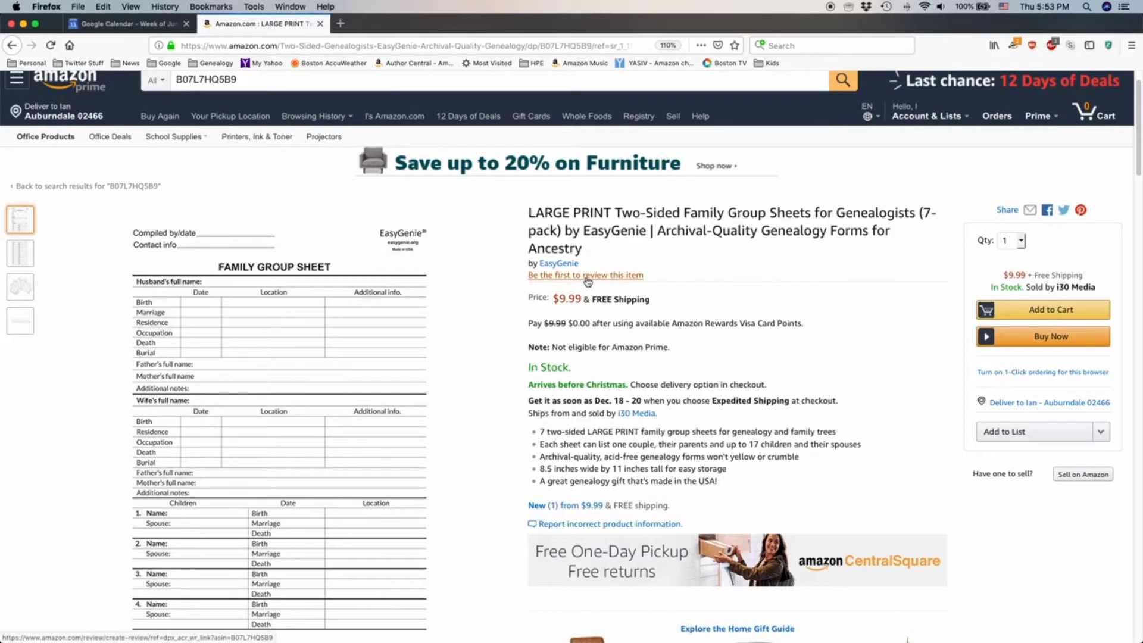
{"action": "mouse_move", "coordinate": [697, 258]}
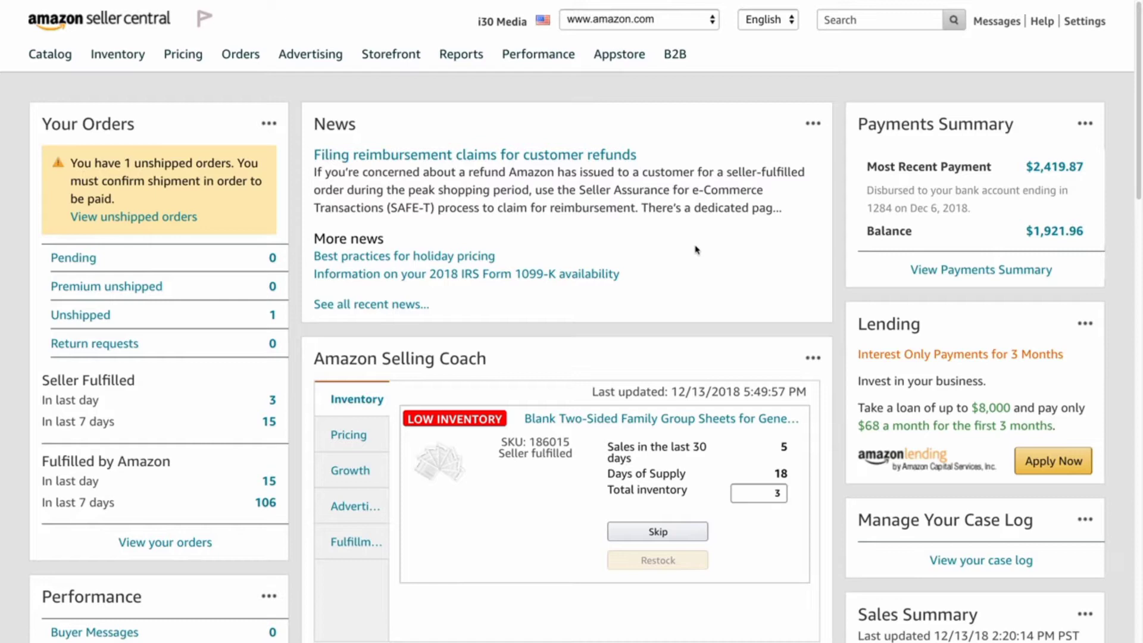
{"action": "mouse_move", "coordinate": [722, 256]}
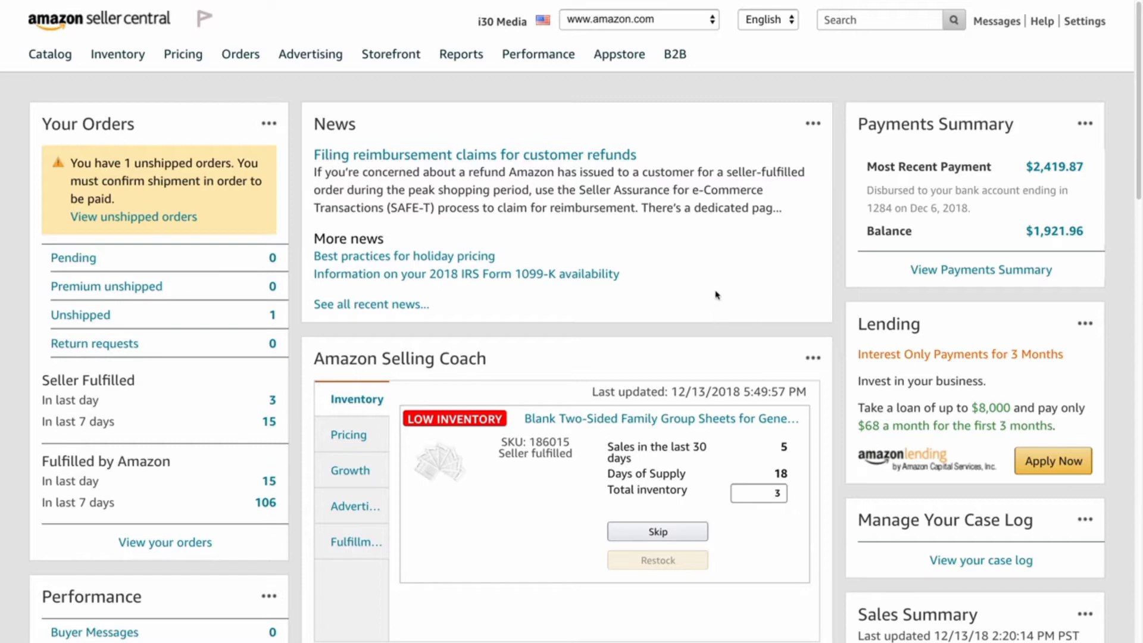
{"action": "mouse_move", "coordinate": [589, 133]}
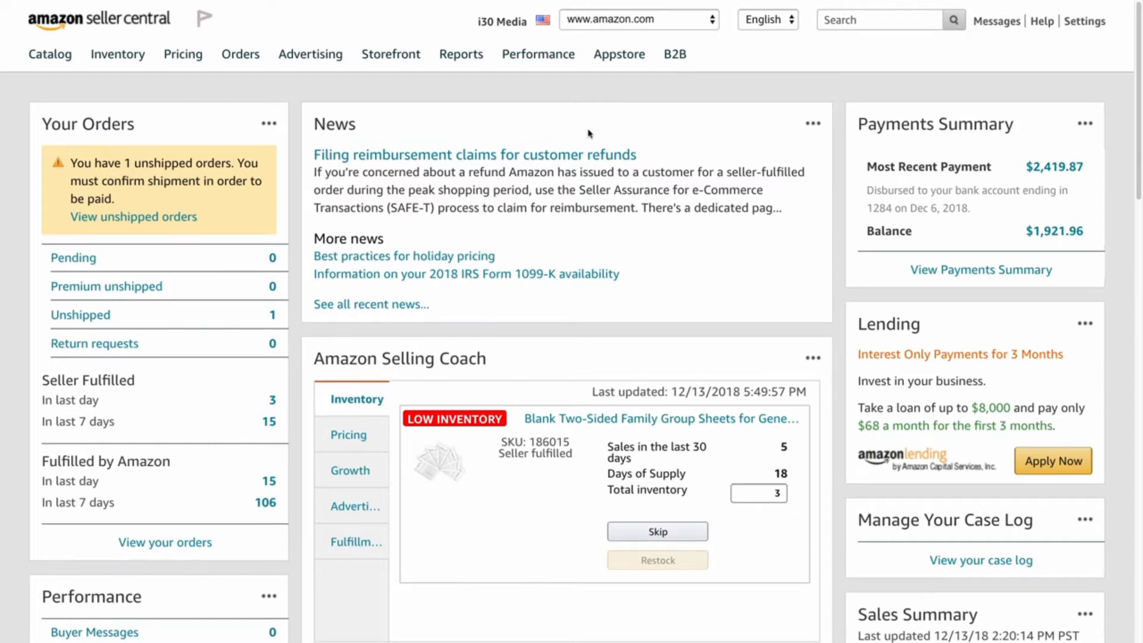
Reveal the Advertising menu entries including the Early Reviewer Program
{"action": "left_click", "coordinate": [309, 54]}
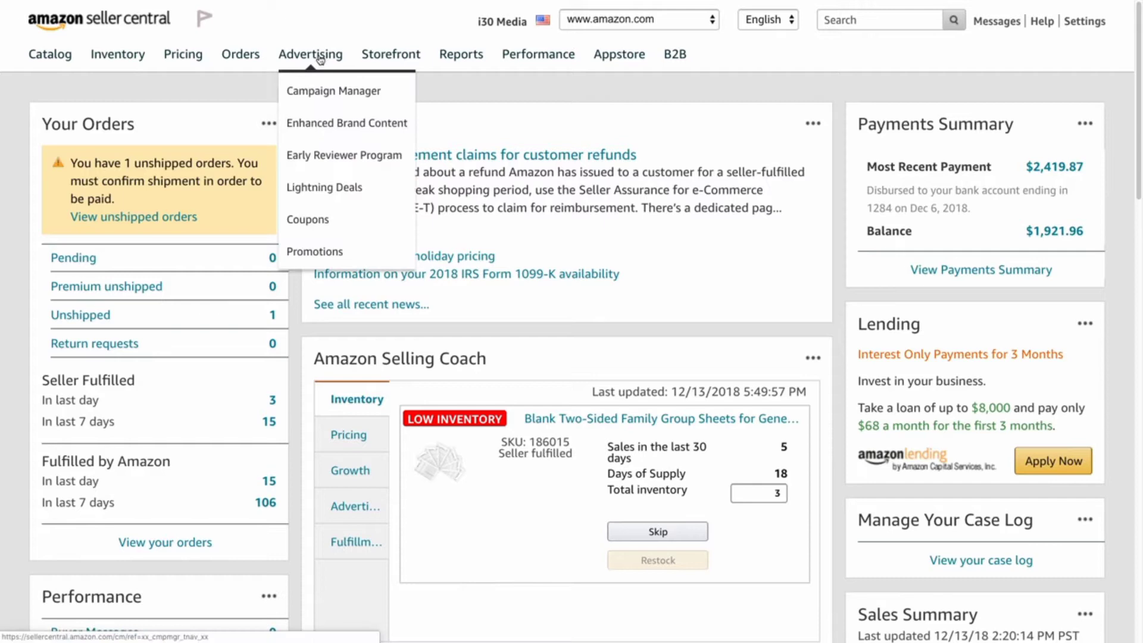
{"action": "mouse_move", "coordinate": [342, 69]}
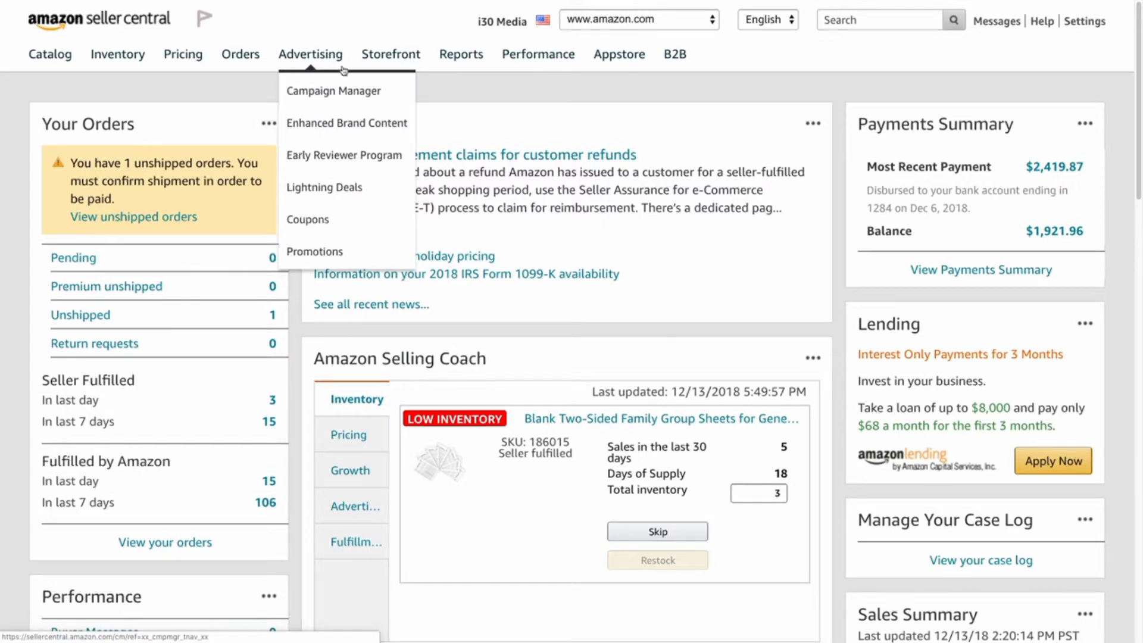
{"action": "mouse_move", "coordinate": [347, 155]}
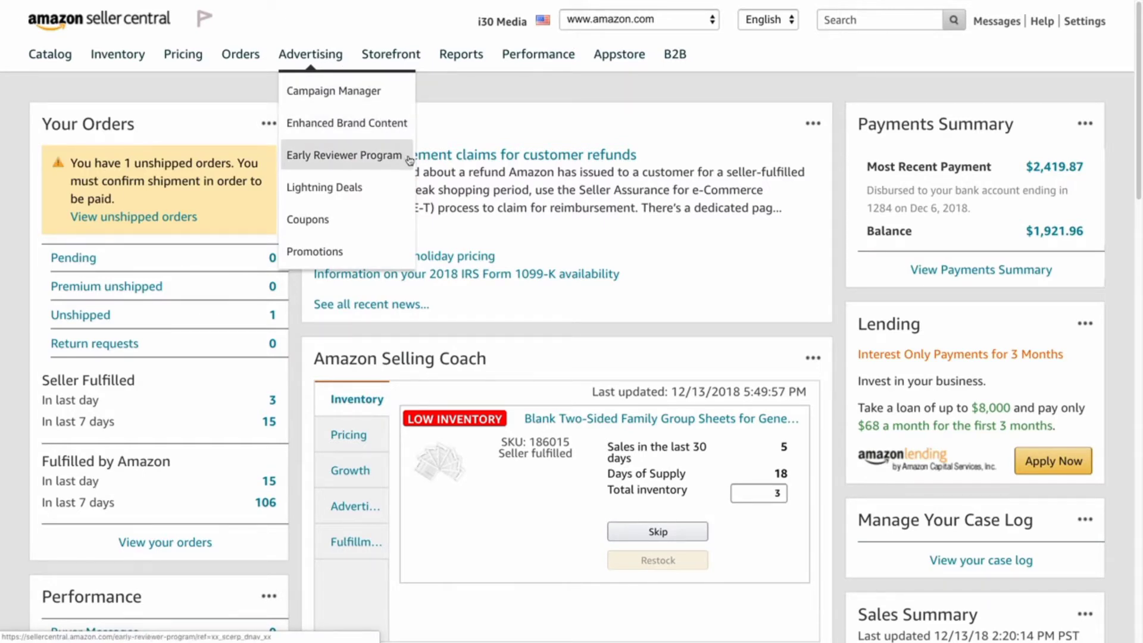
{"action": "left_click", "coordinate": [346, 155]}
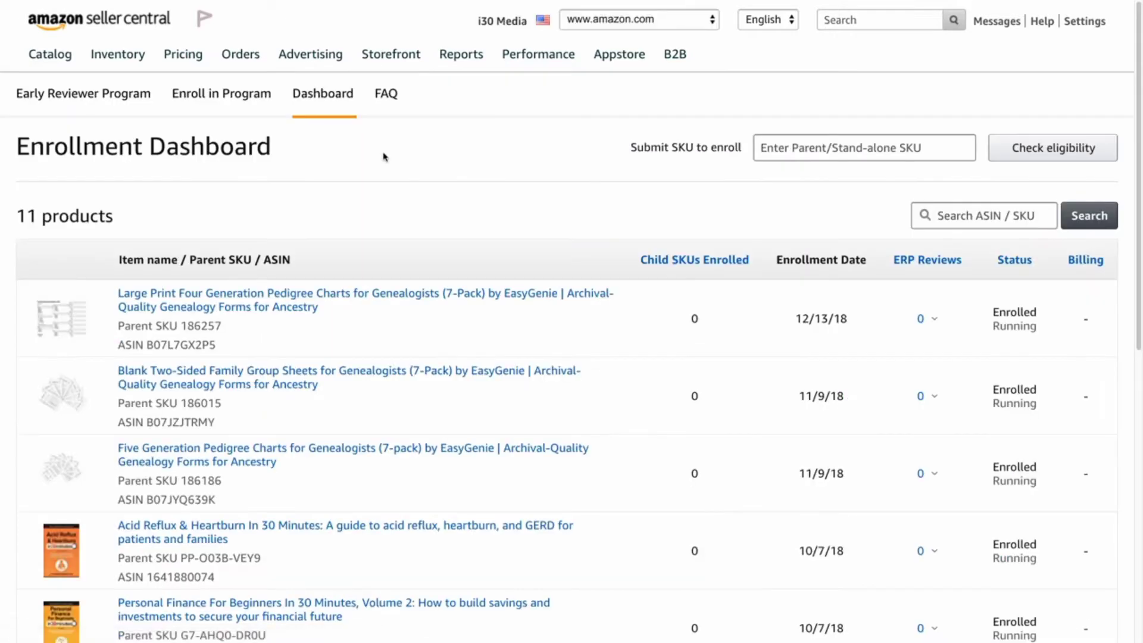
{"action": "mouse_move", "coordinate": [436, 164]}
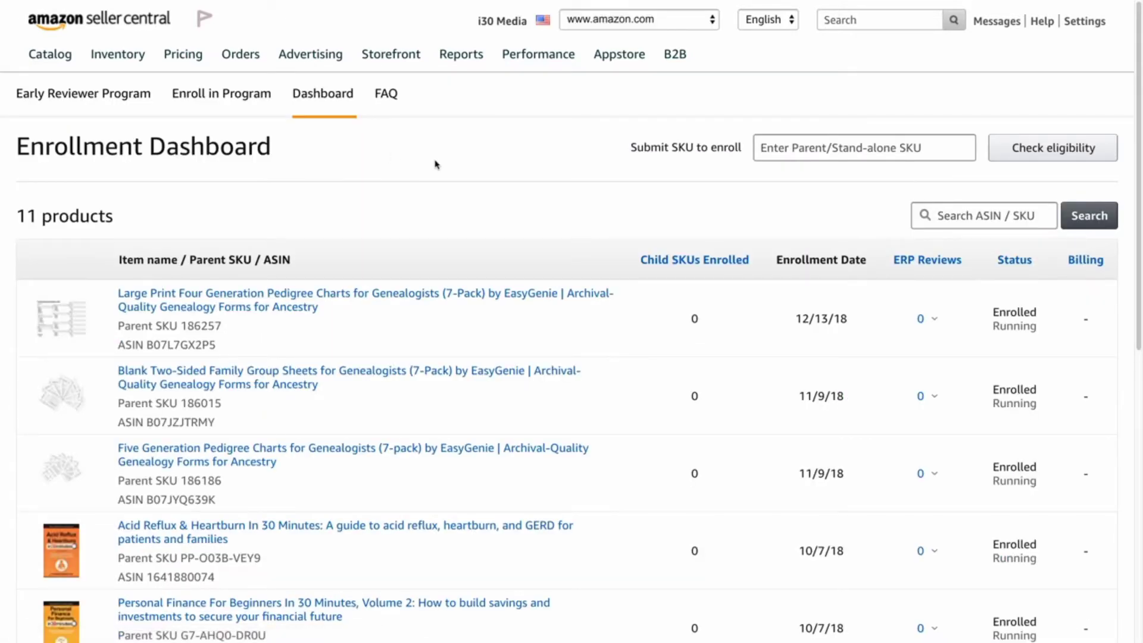
{"action": "mouse_move", "coordinate": [330, 198]}
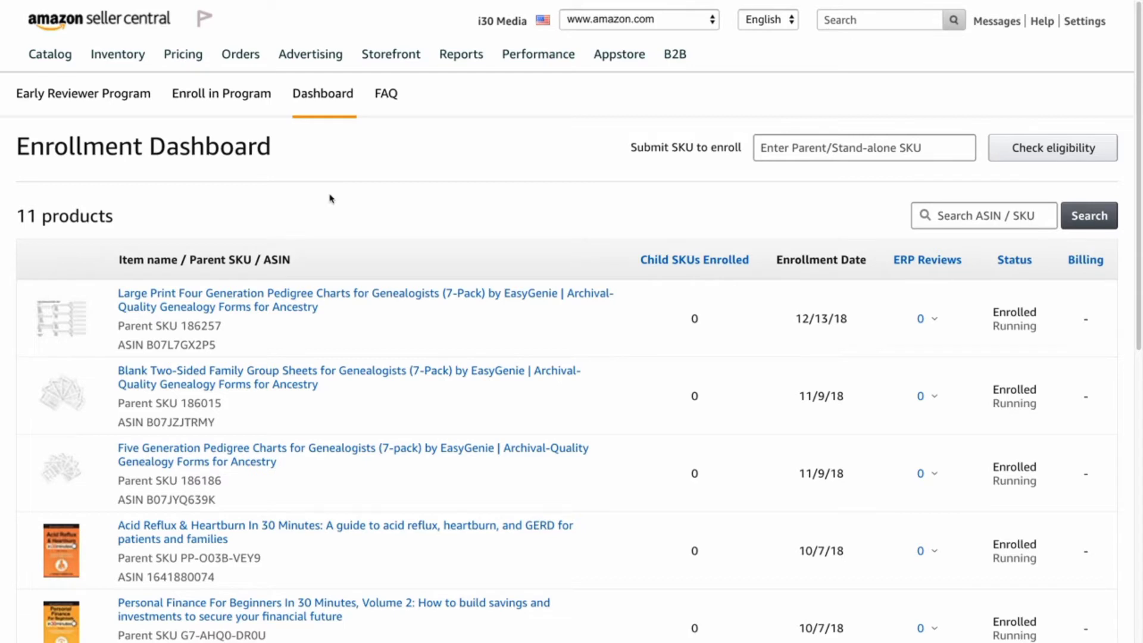
{"action": "scroll", "scroll_direction": "down", "scroll_amount": 3}
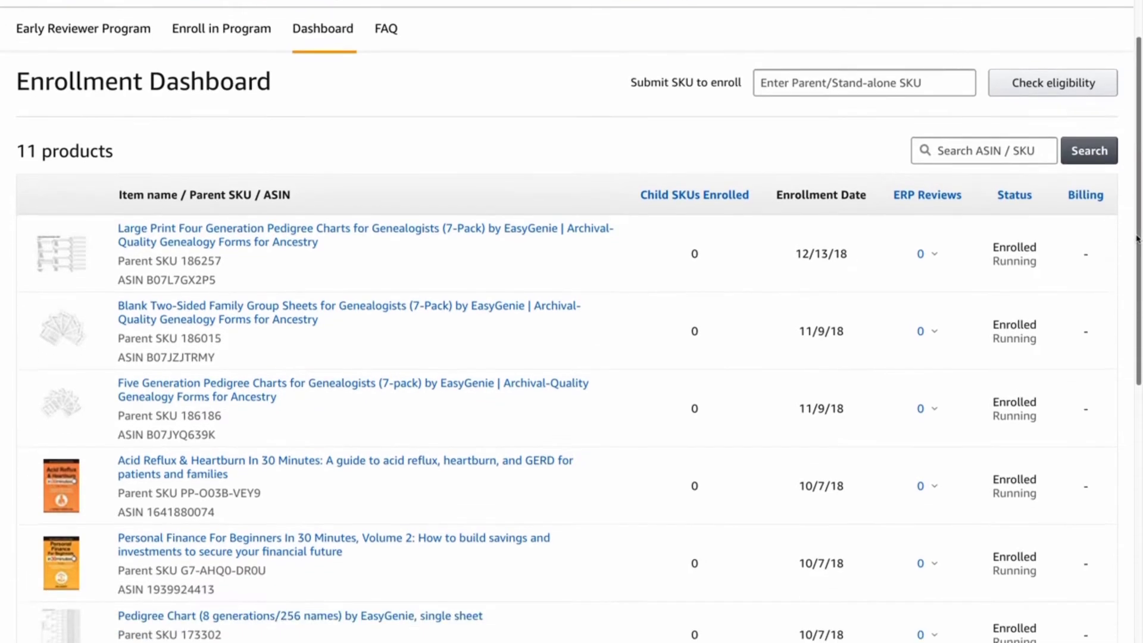
{"action": "scroll", "scroll_direction": "down", "scroll_amount": 3}
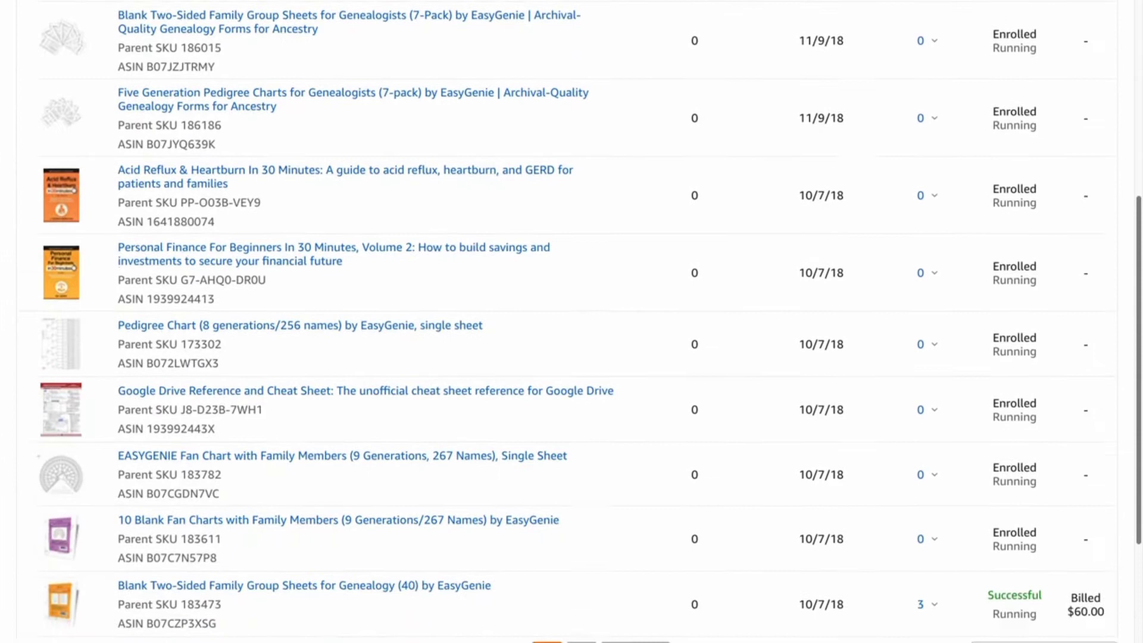
{"action": "scroll", "scroll_direction": "up", "scroll_amount": 3}
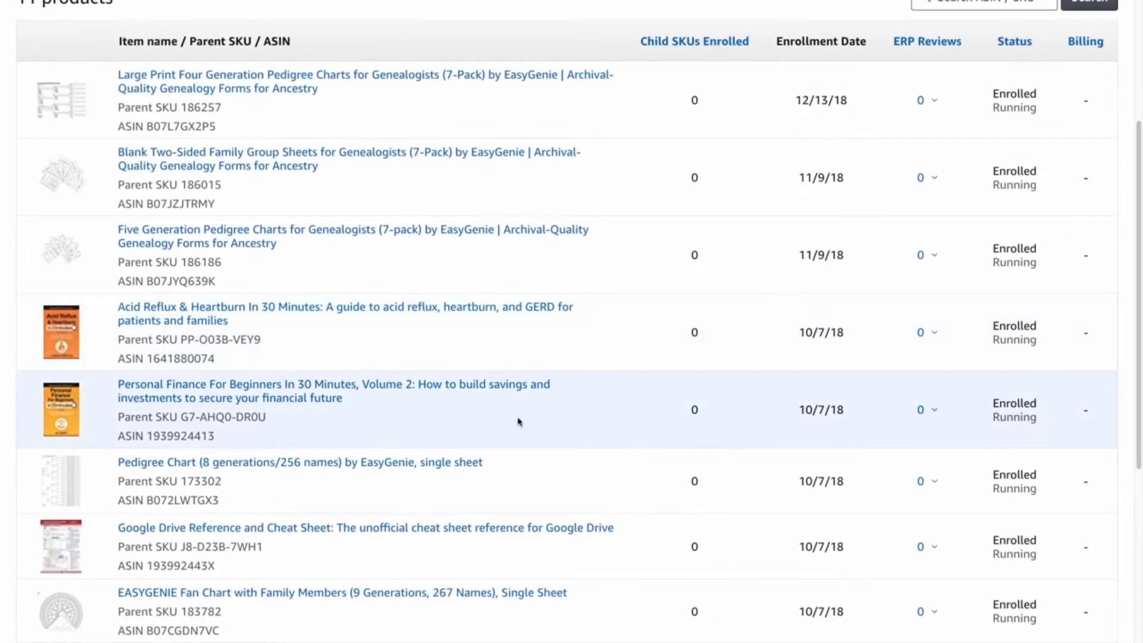
{"action": "mouse_move", "coordinate": [432, 360]}
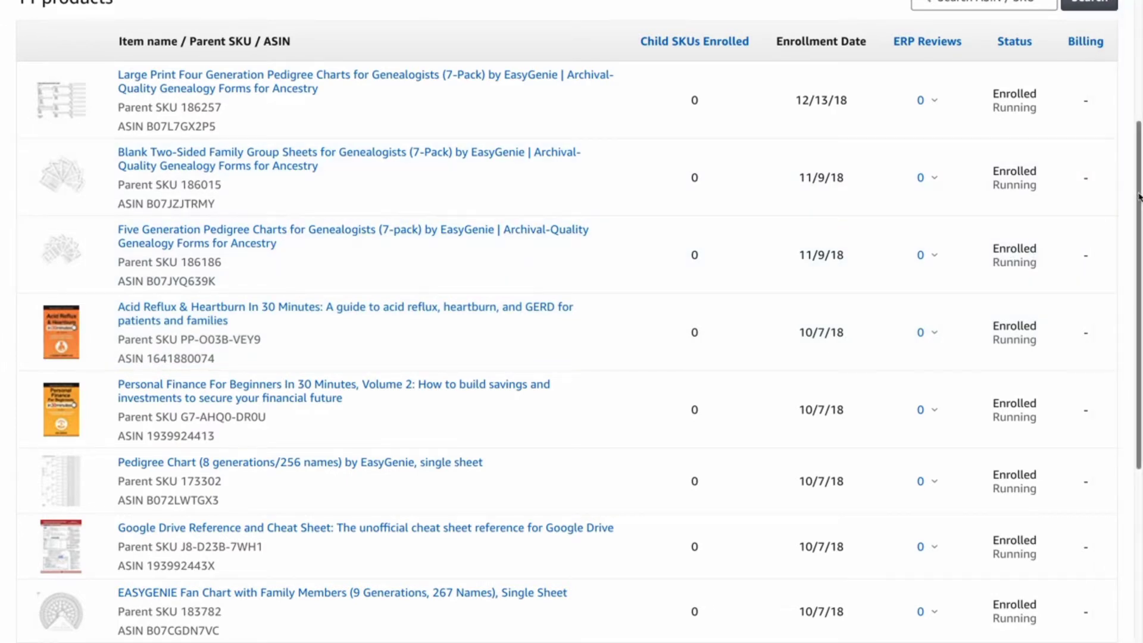
{"action": "scroll", "scroll_direction": "down", "scroll_amount": 3}
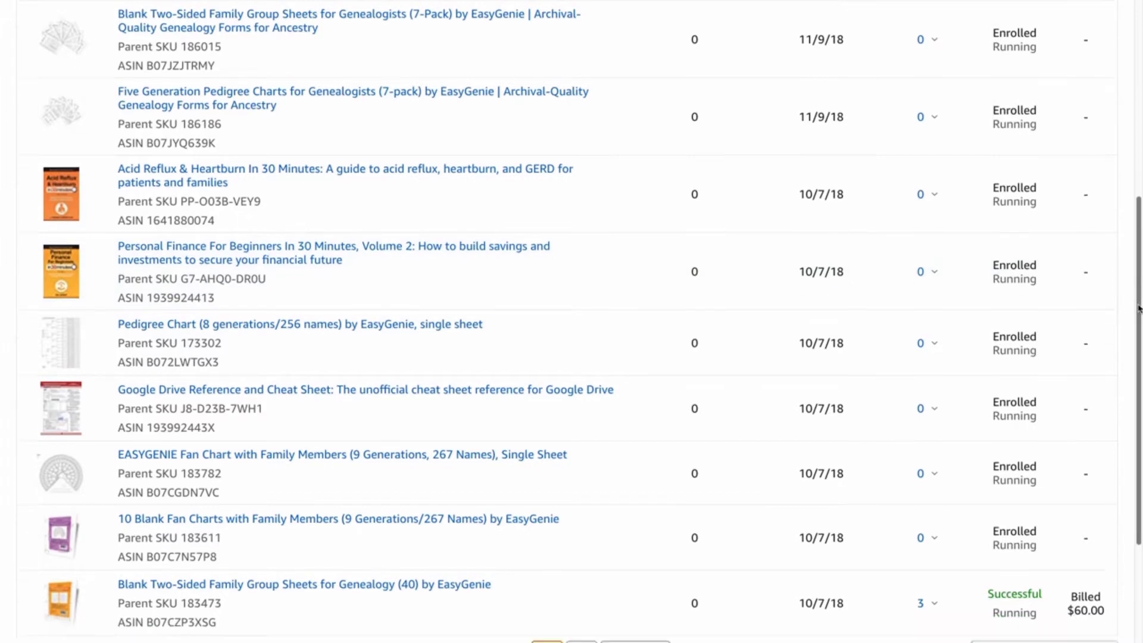
{"action": "scroll", "scroll_direction": "down", "scroll_amount": 3}
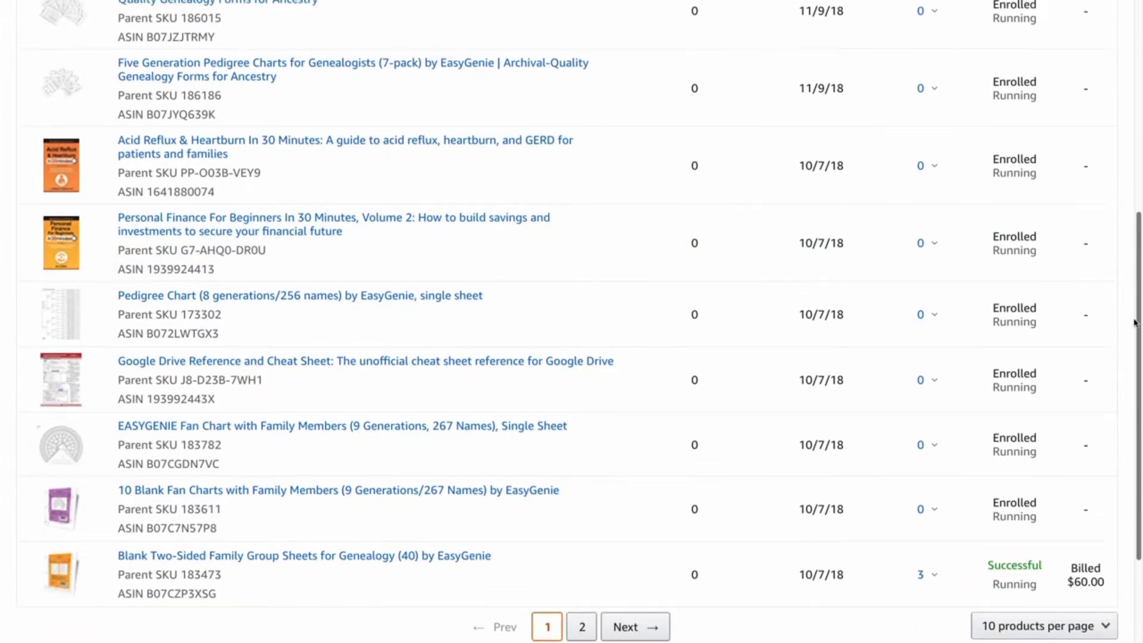
{"action": "mouse_move", "coordinate": [264, 576]}
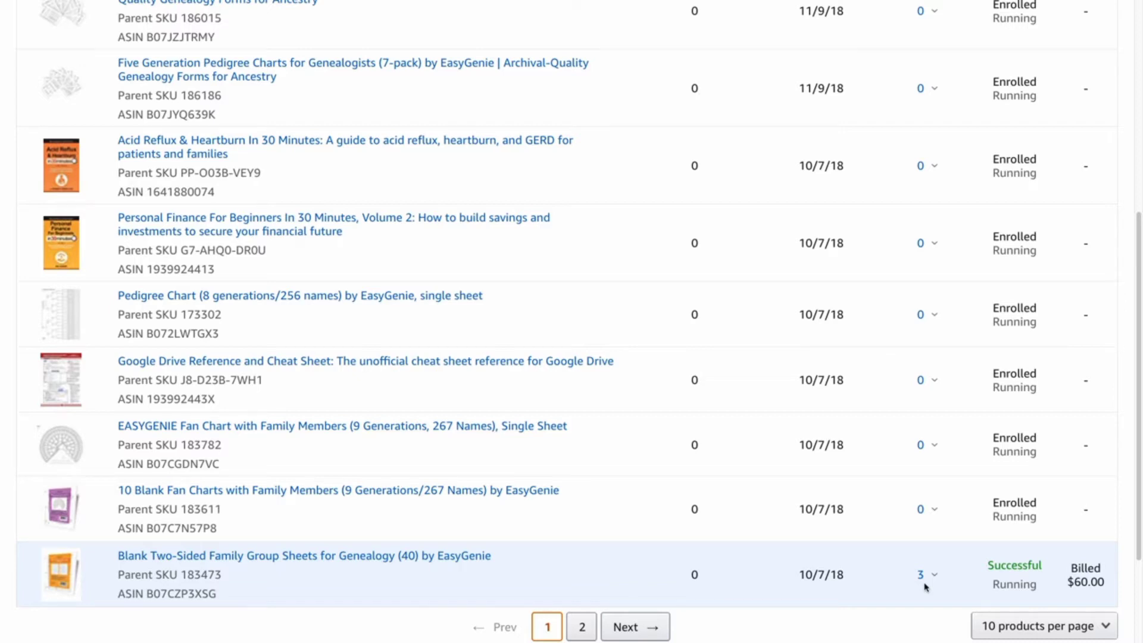
{"action": "mouse_move", "coordinate": [1063, 586]}
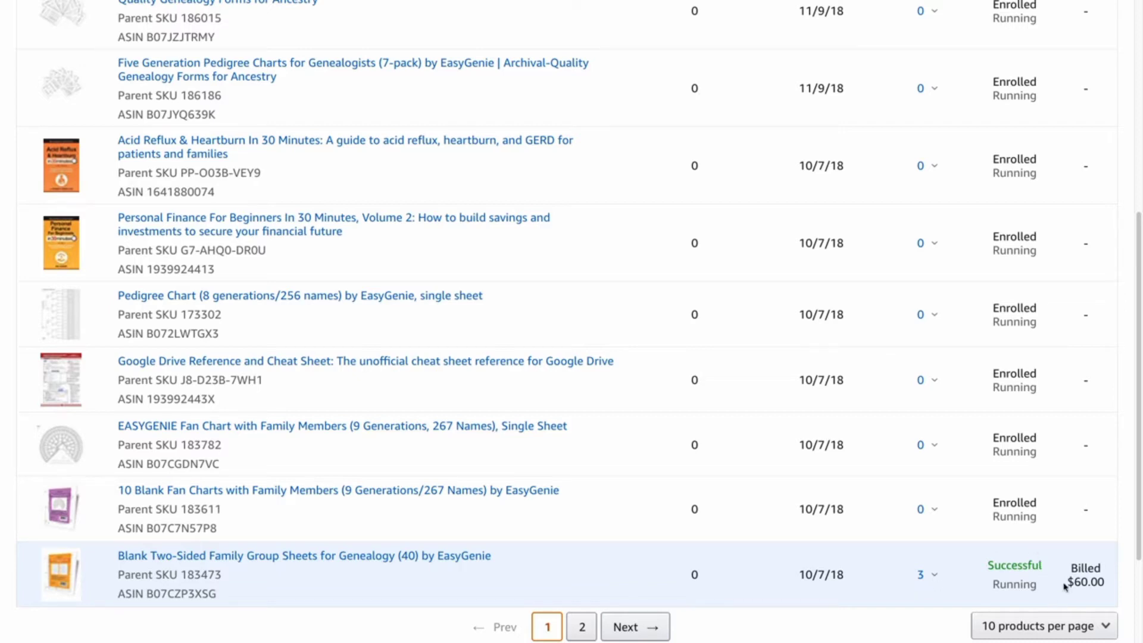
{"action": "mouse_move", "coordinate": [1087, 593]}
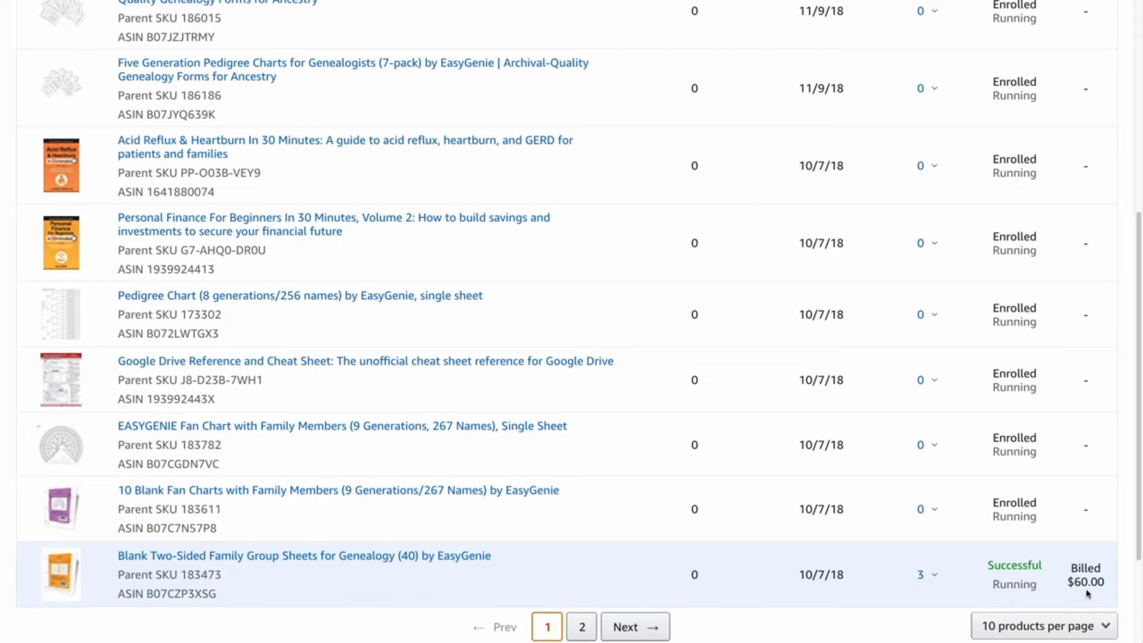
{"action": "mouse_move", "coordinate": [467, 580]}
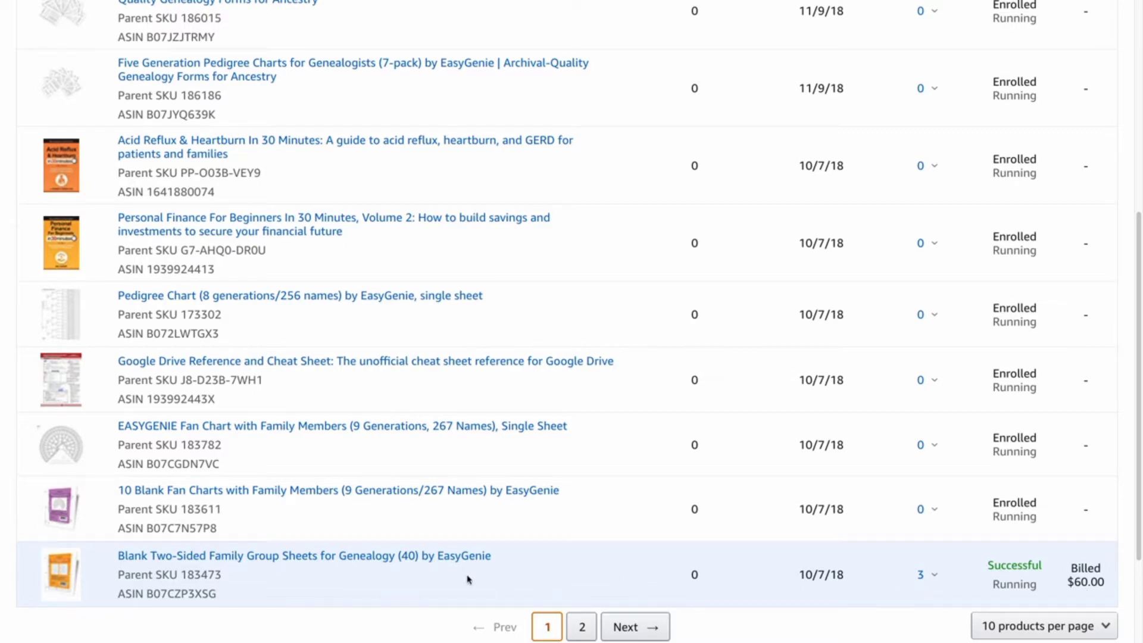
{"action": "mouse_move", "coordinate": [359, 580]}
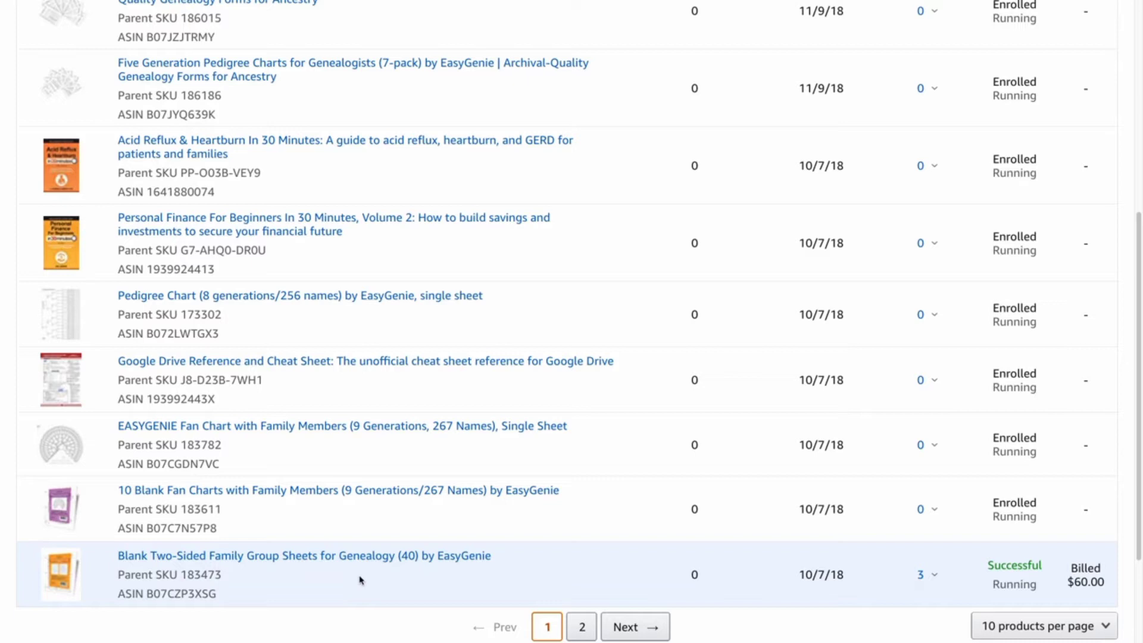
{"action": "mouse_move", "coordinate": [926, 587]}
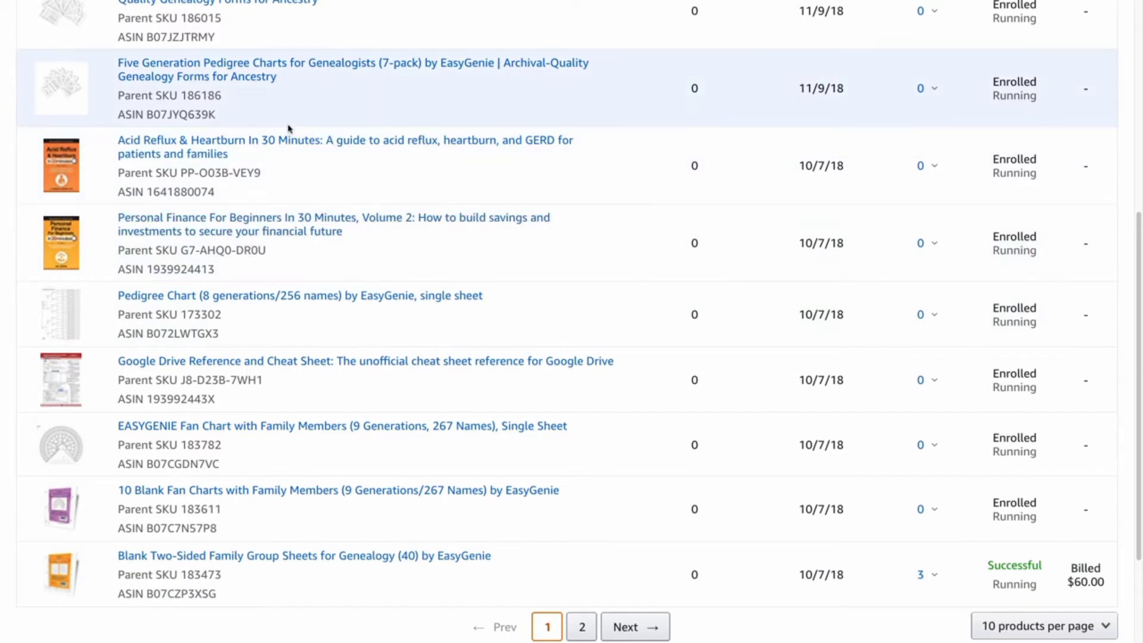
{"action": "mouse_move", "coordinate": [1078, 277]}
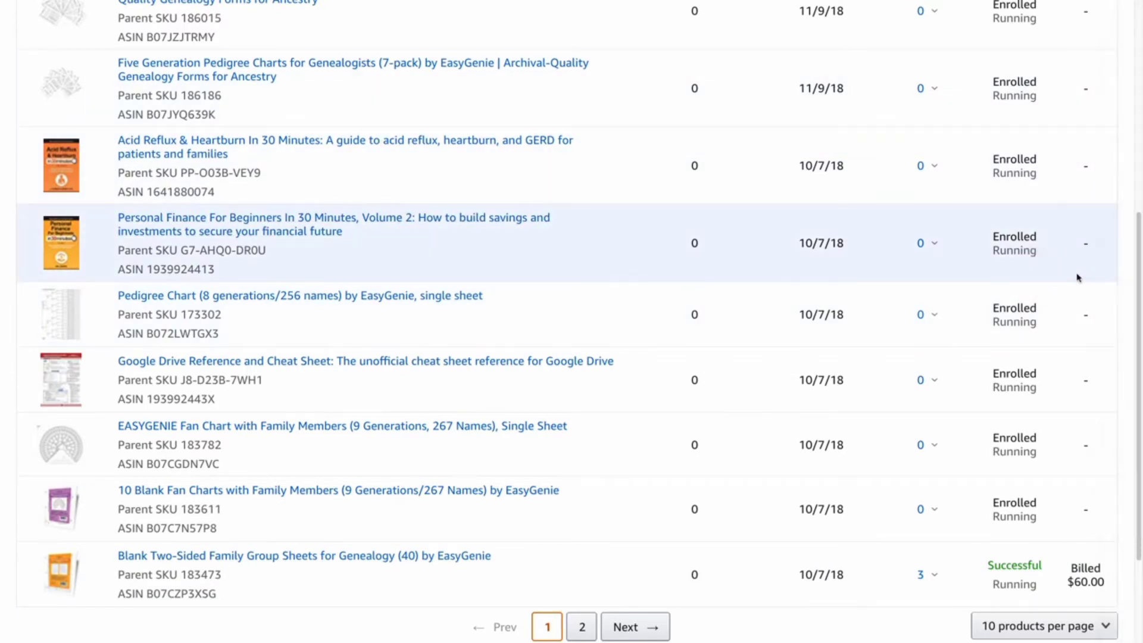
{"action": "scroll", "scroll_direction": "up", "scroll_amount": 3}
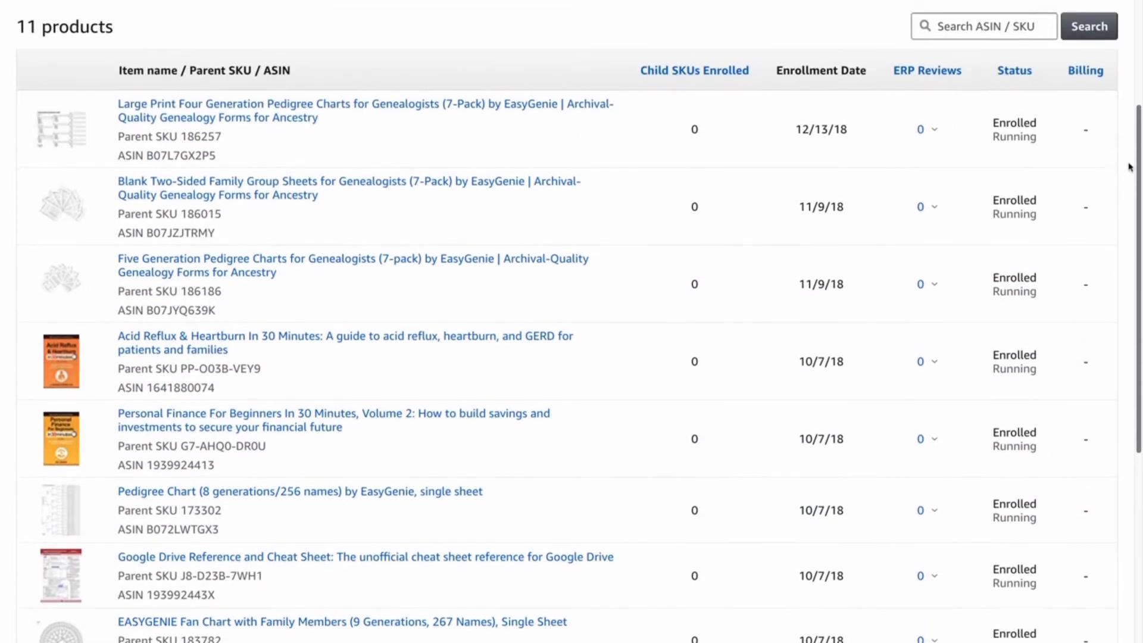
{"action": "scroll", "scroll_direction": "up", "scroll_amount": 3}
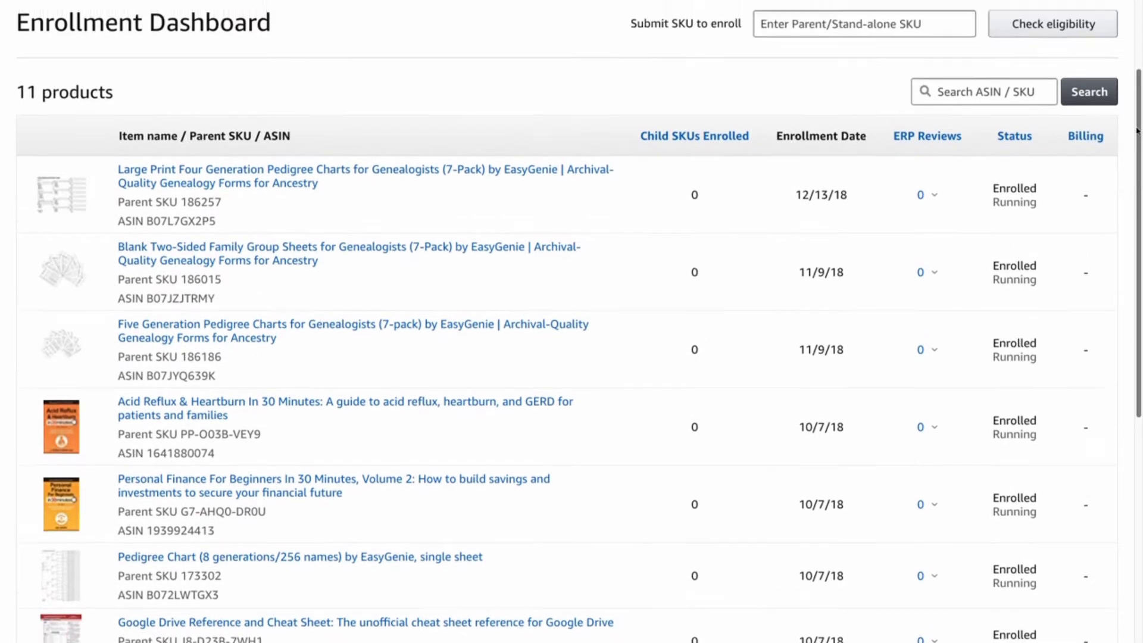
{"action": "scroll", "scroll_direction": "up", "scroll_amount": 3}
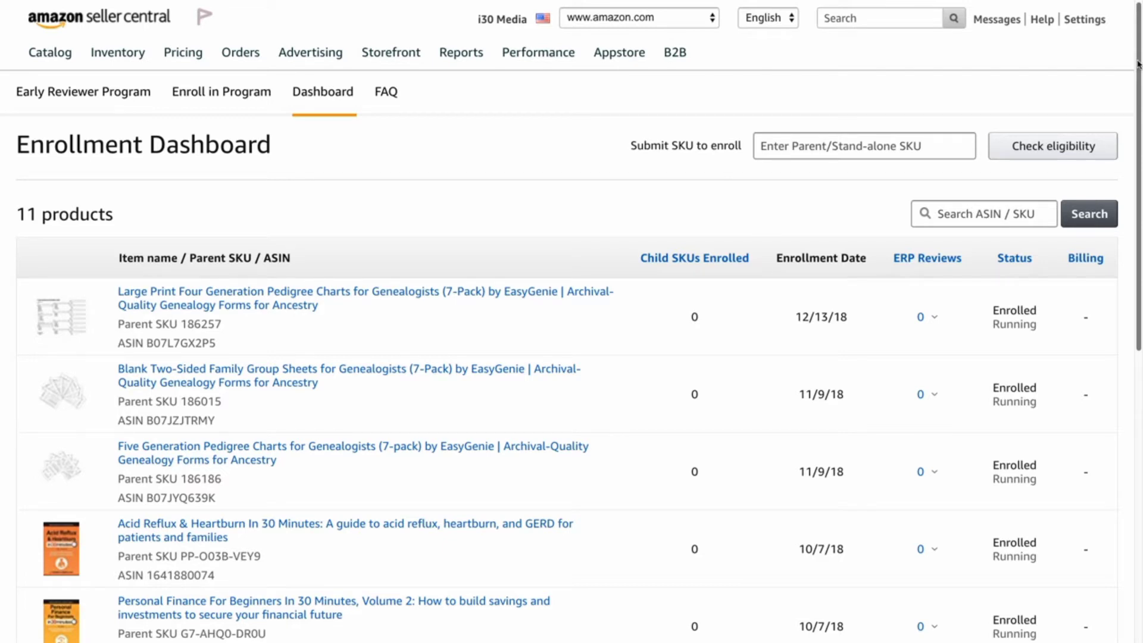
{"action": "mouse_move", "coordinate": [425, 250]}
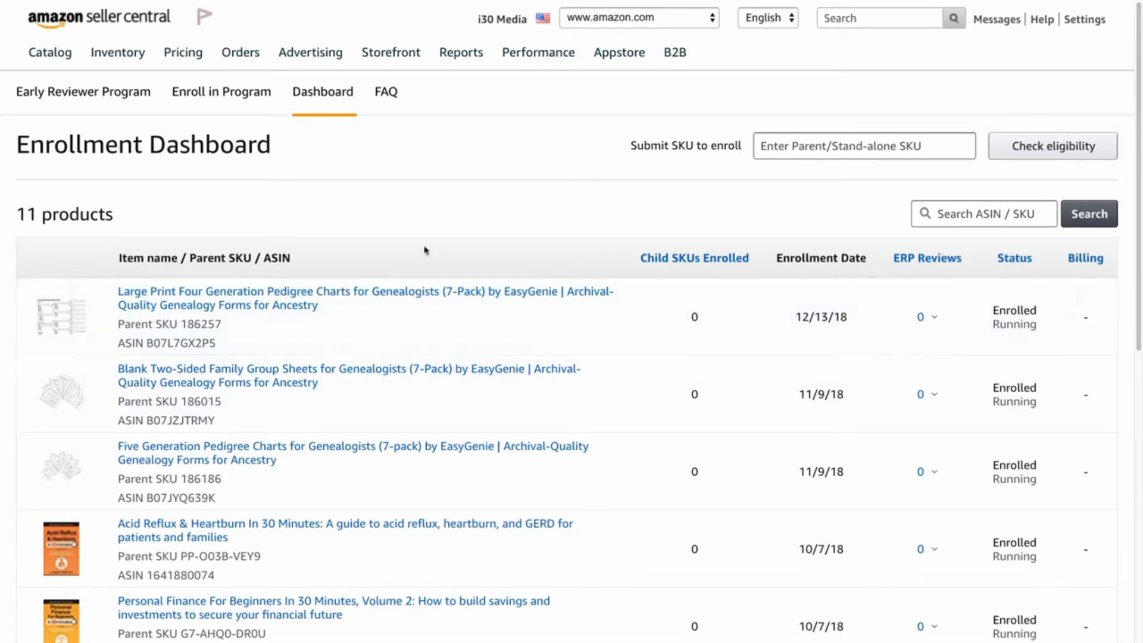
{"action": "mouse_move", "coordinate": [84, 111]}
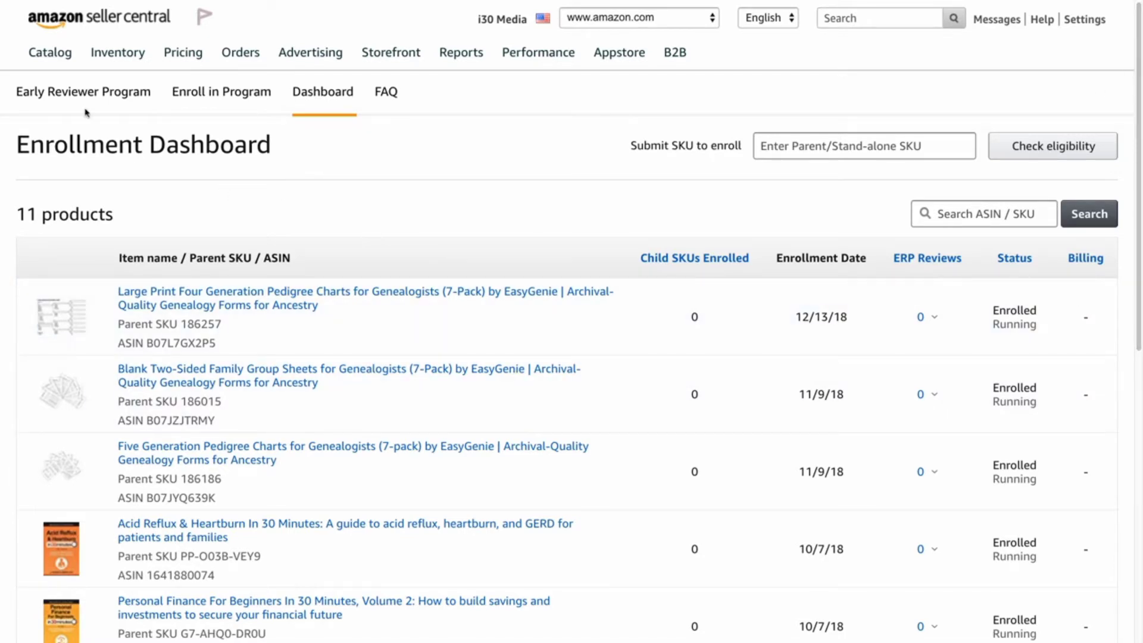
{"action": "mouse_move", "coordinate": [400, 261]}
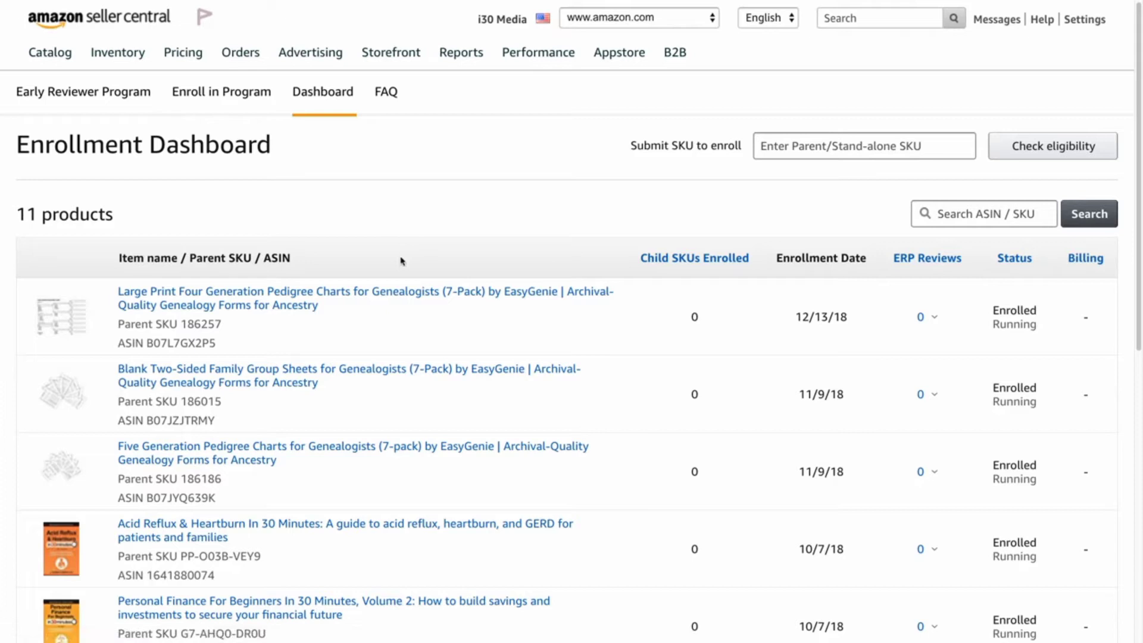
{"action": "mouse_move", "coordinate": [689, 164]}
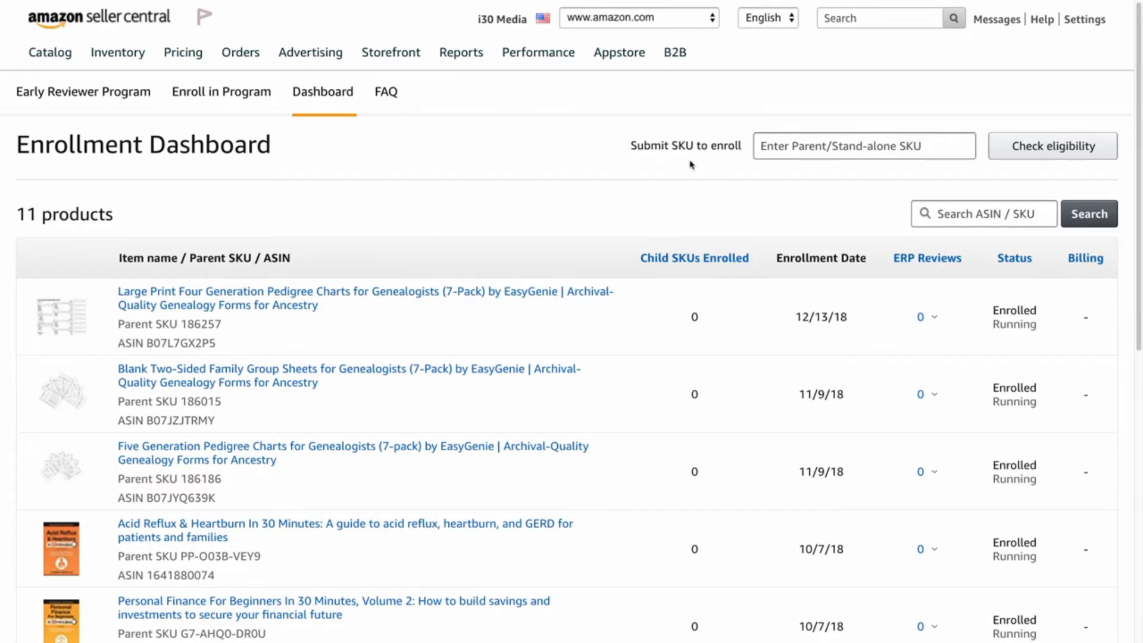
{"action": "mouse_move", "coordinate": [665, 159]}
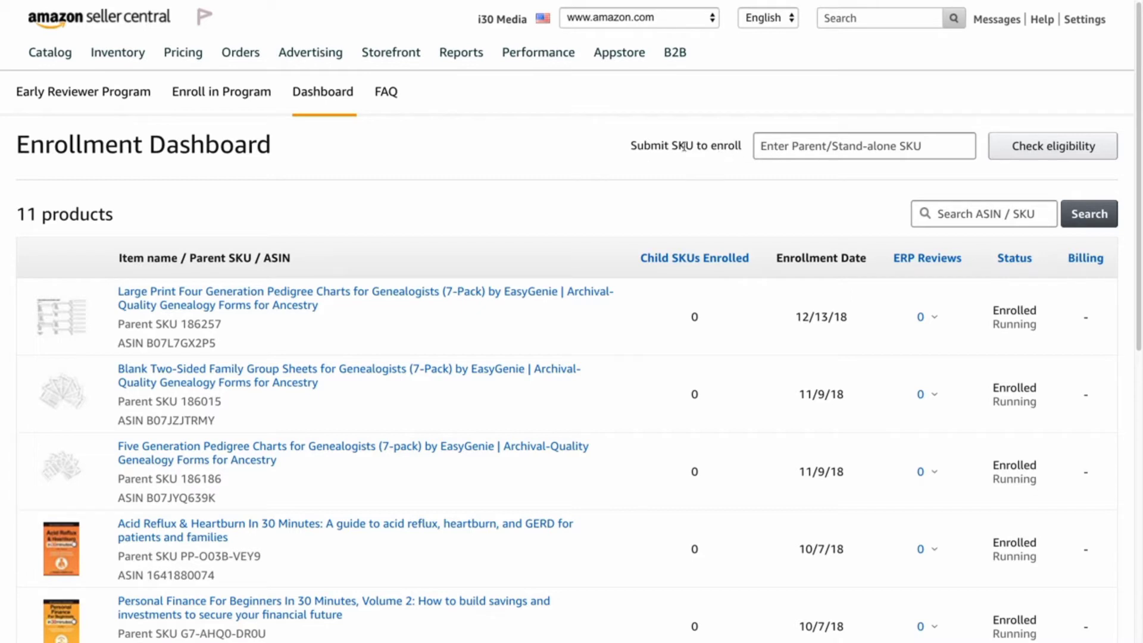
{"action": "mouse_move", "coordinate": [688, 171]}
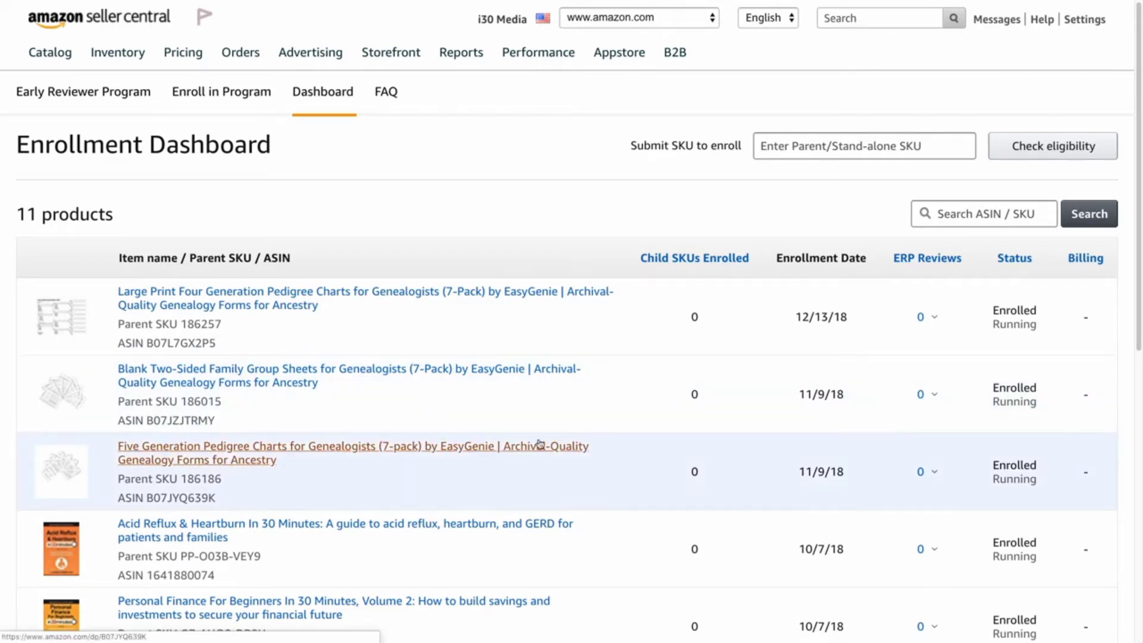
{"action": "mouse_move", "coordinate": [557, 377]}
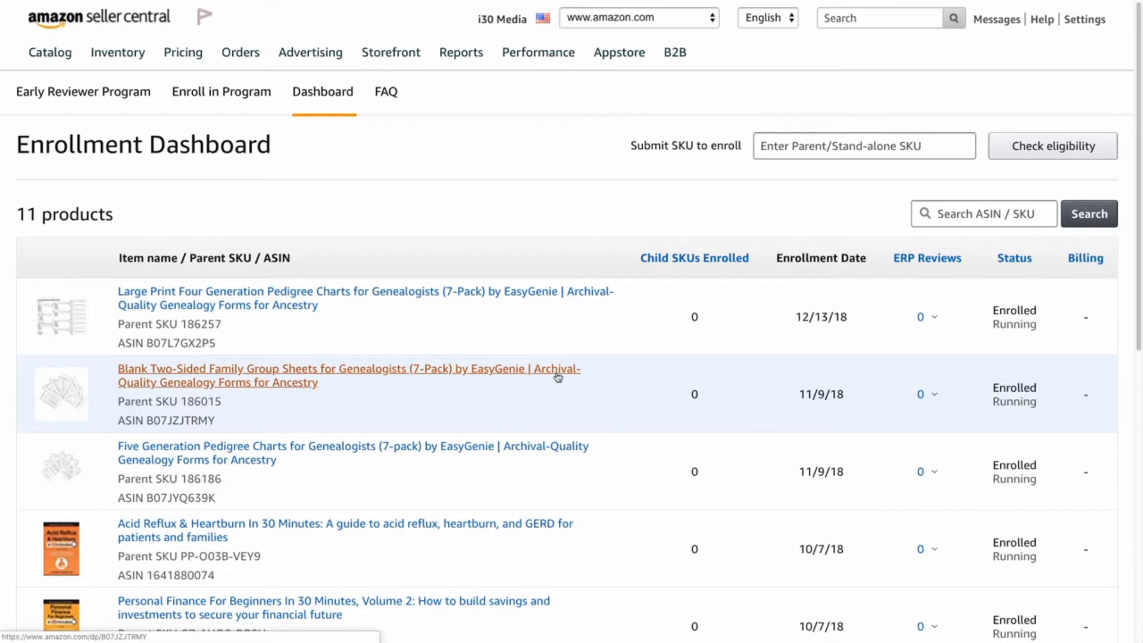
{"action": "mouse_move", "coordinate": [572, 378]}
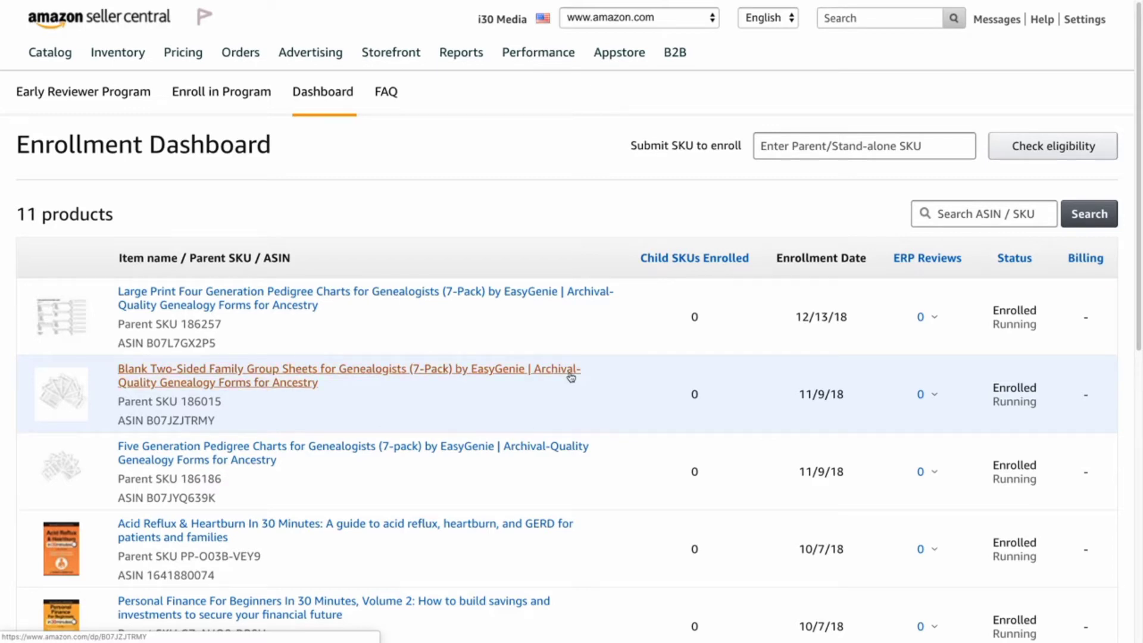
{"action": "mouse_move", "coordinate": [243, 486]}
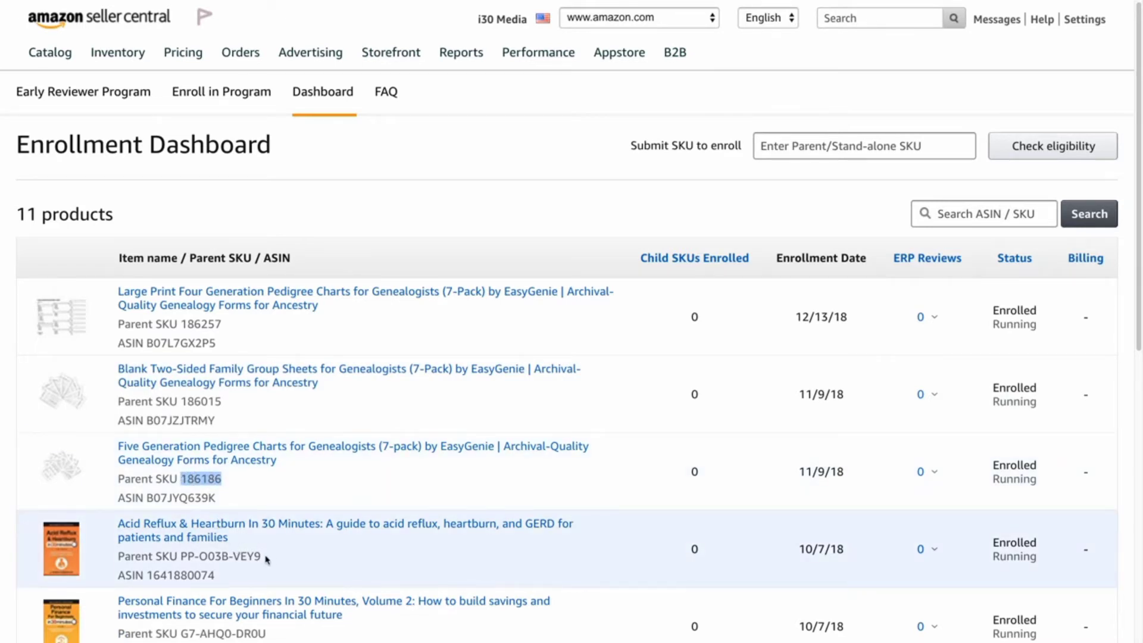
Select parent SKU PP-O03B-VEY9, then go to Manage Inventory listing all 37 products
{"action": "double_click", "coordinate": [212, 556]}
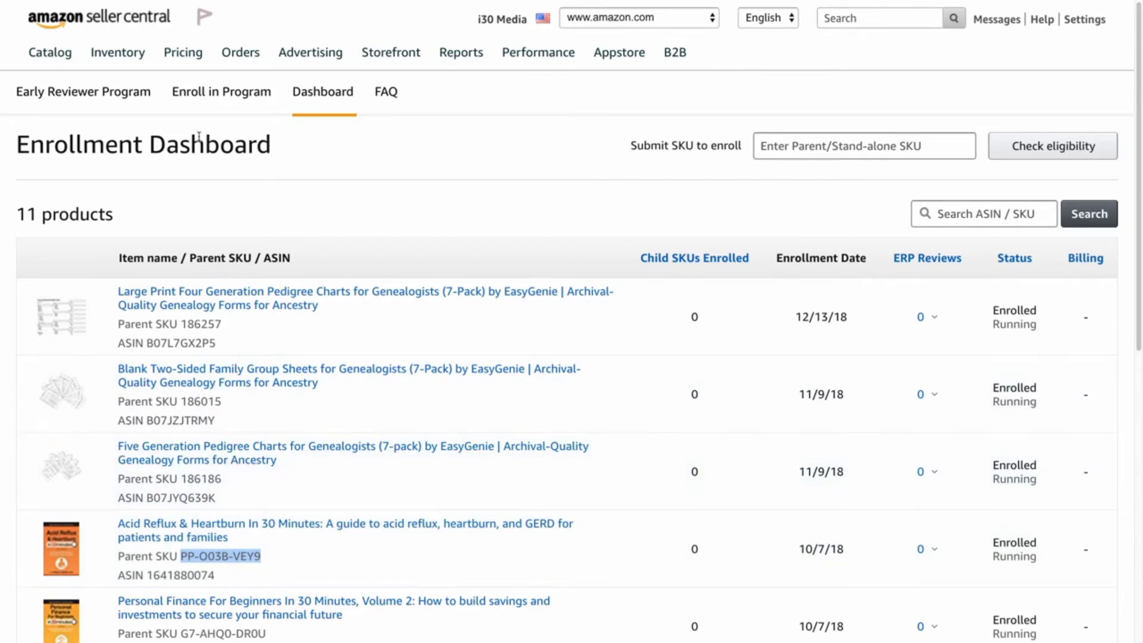
{"action": "left_click", "coordinate": [118, 52]}
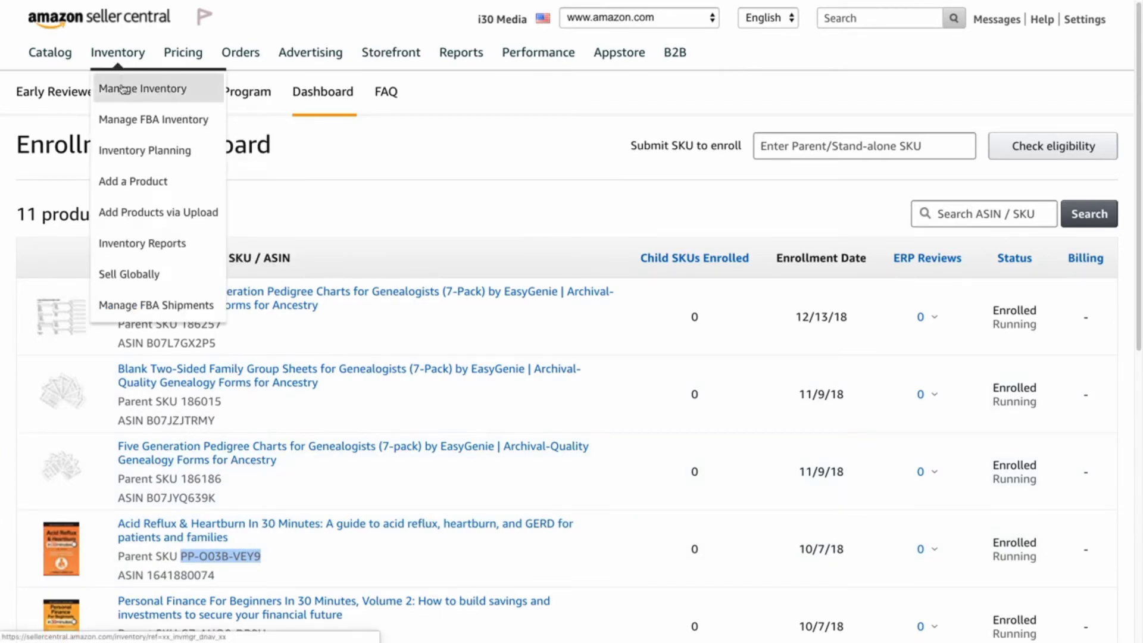
{"action": "left_click", "coordinate": [143, 88]}
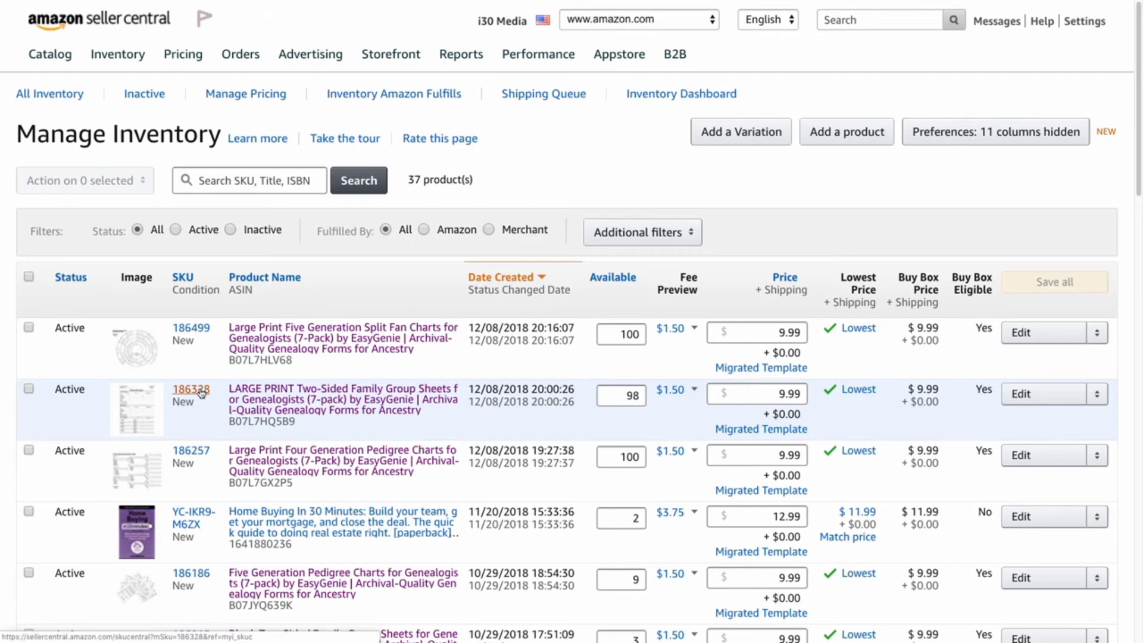
{"action": "mouse_move", "coordinate": [213, 533]}
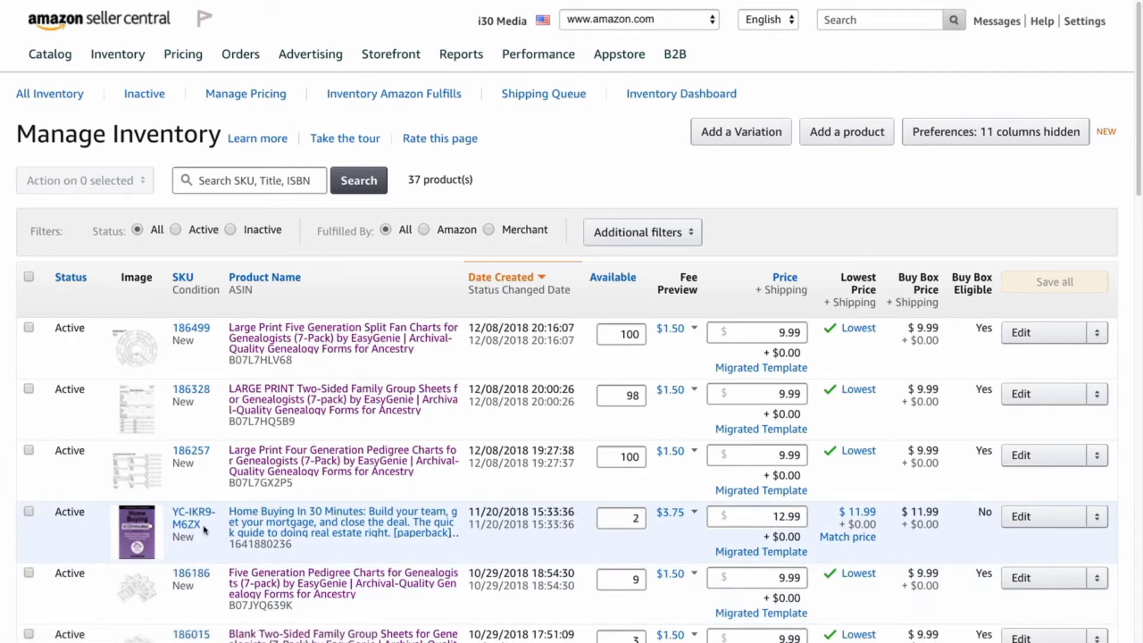
{"action": "mouse_move", "coordinate": [193, 456]}
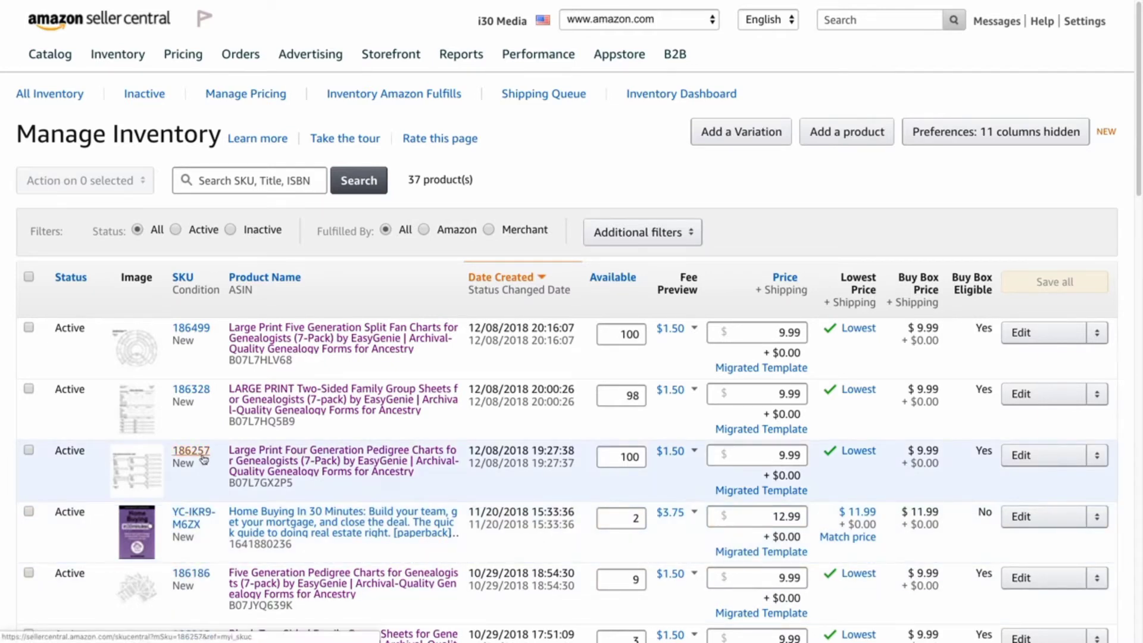
{"action": "mouse_move", "coordinate": [204, 401]}
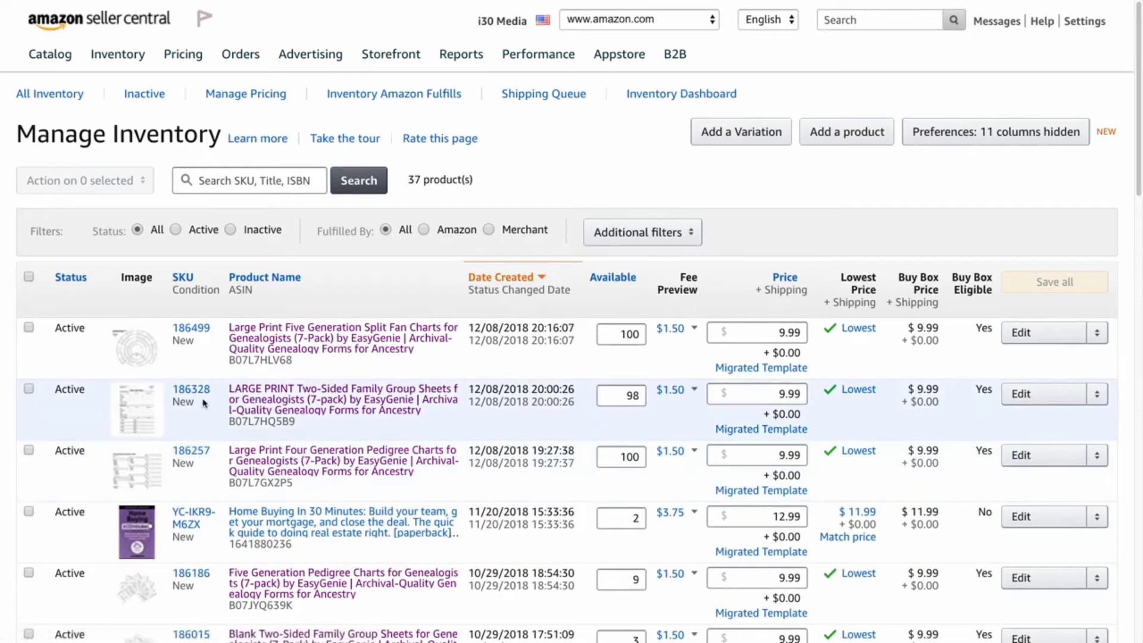
Switch between Manage Inventory to locate SKU 186328 and the Early Reviewer enrollment dashboard
{"action": "left_click", "coordinate": [309, 53]}
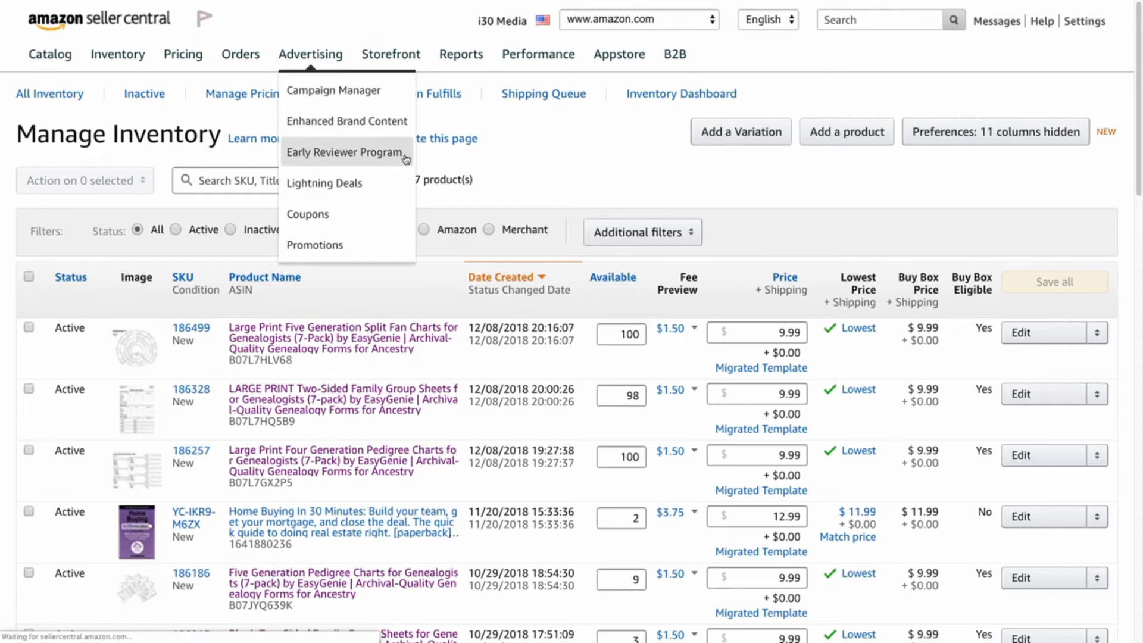
{"action": "left_click", "coordinate": [347, 153]}
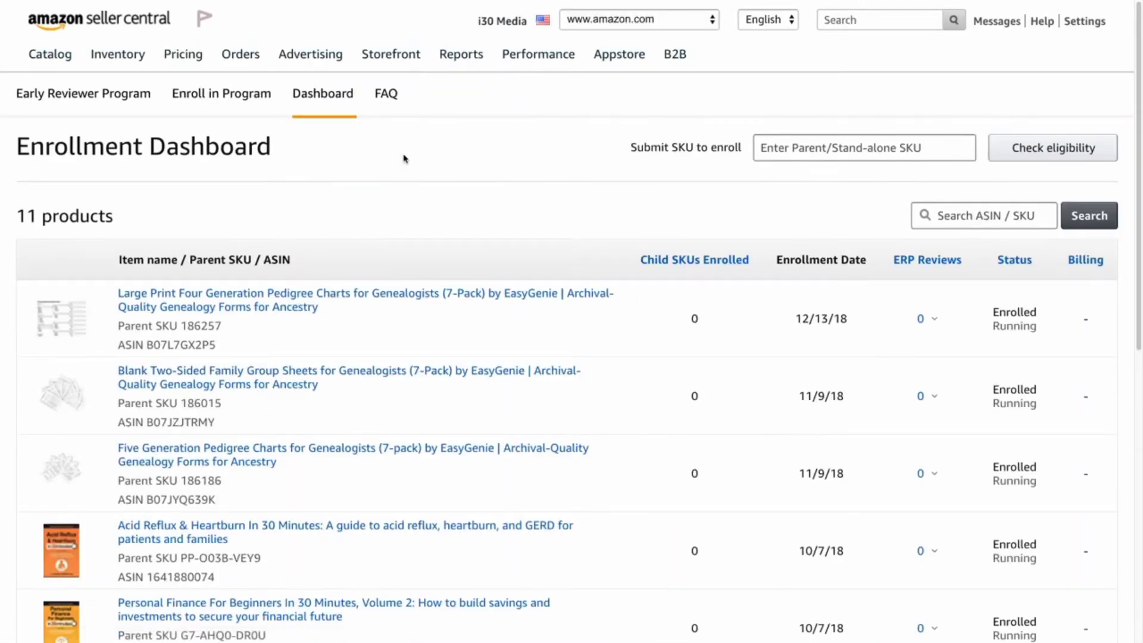
{"action": "mouse_move", "coordinate": [400, 177]}
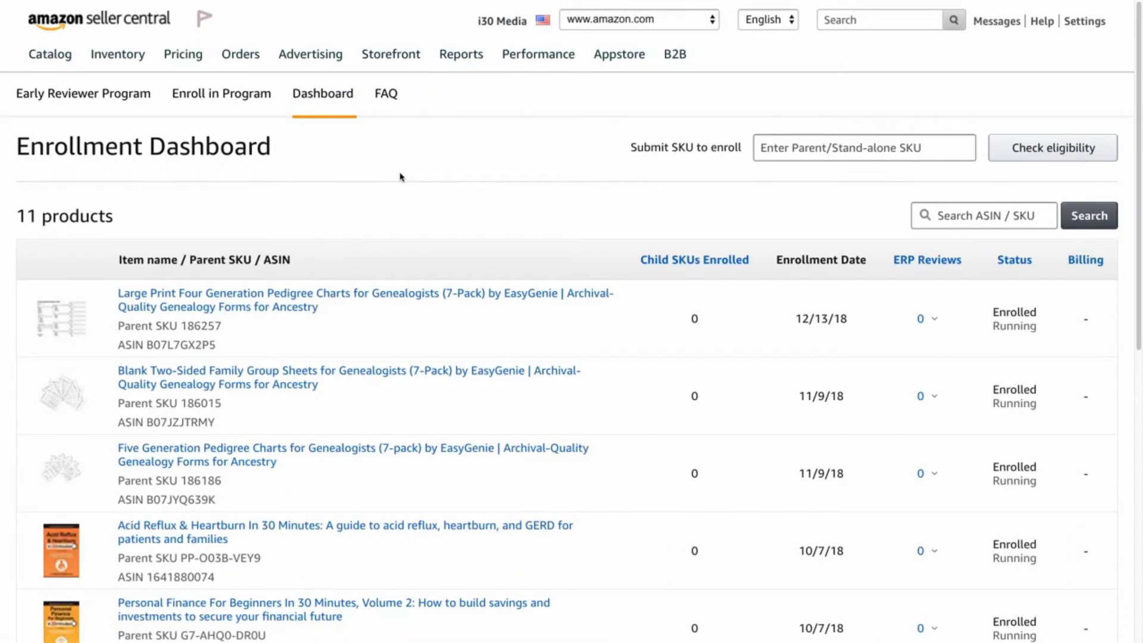
{"action": "left_click", "coordinate": [118, 54]}
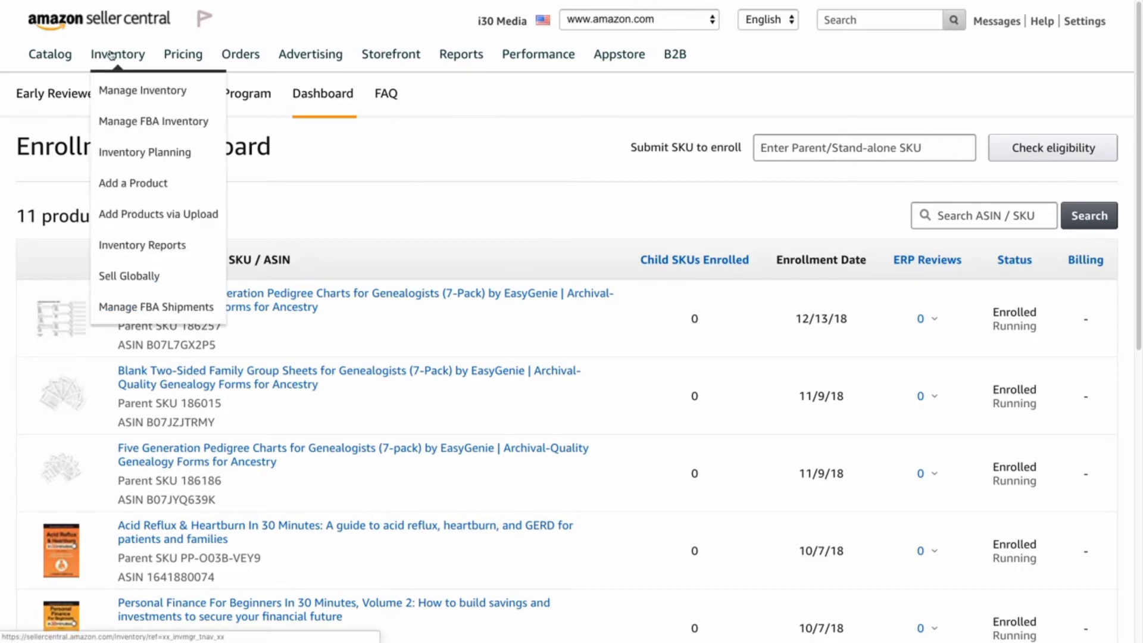
{"action": "left_click", "coordinate": [143, 90]}
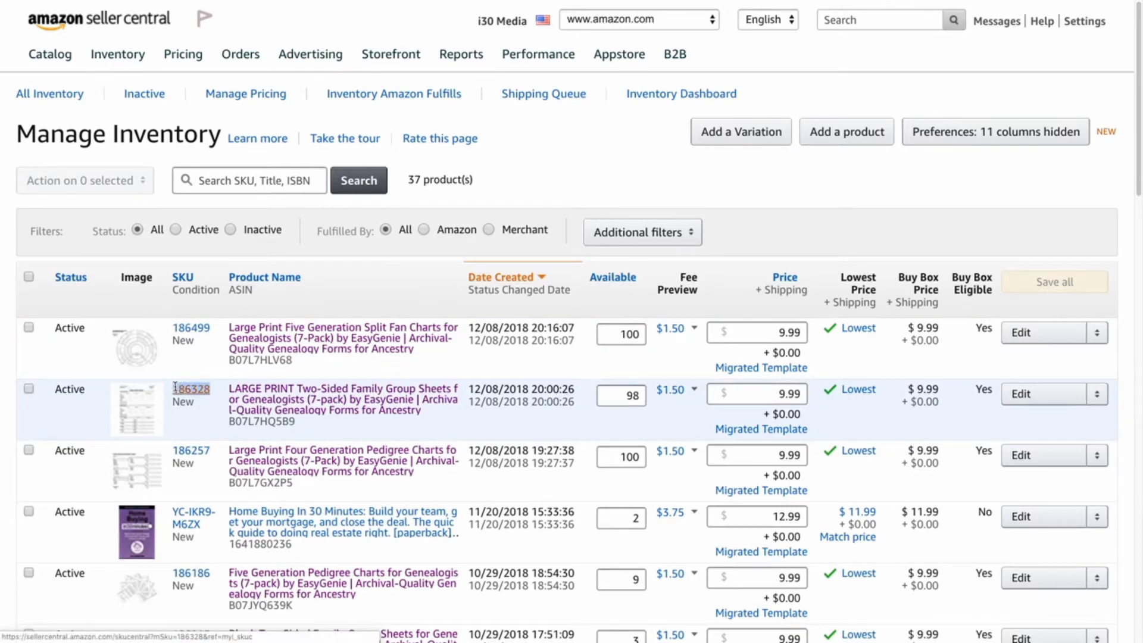
{"action": "left_click", "coordinate": [310, 54]}
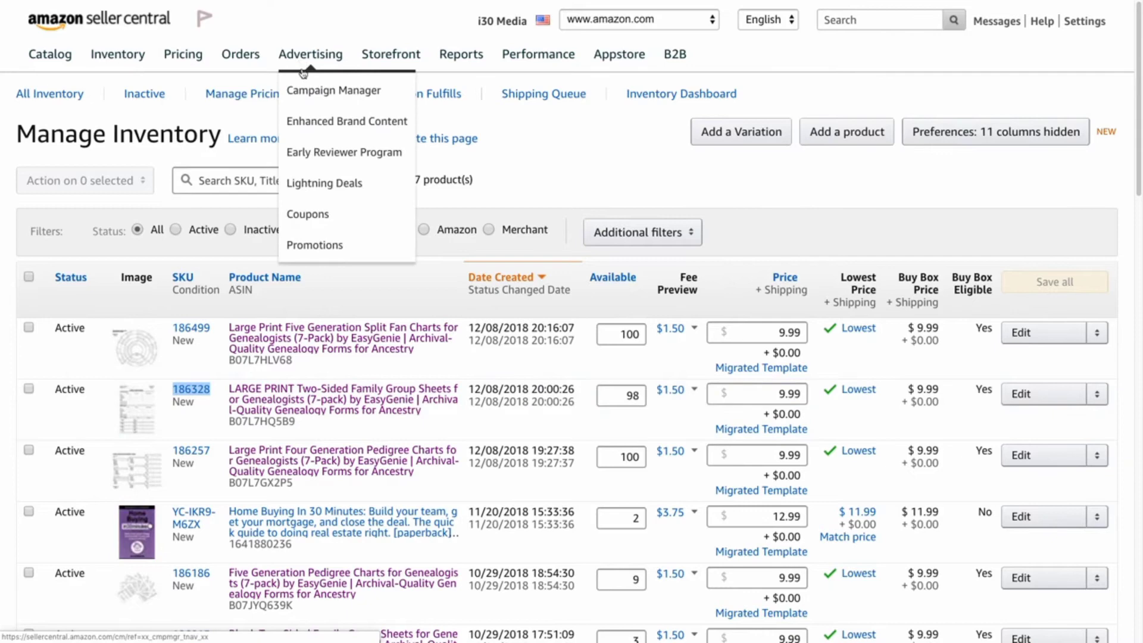
{"action": "left_click", "coordinate": [344, 151]}
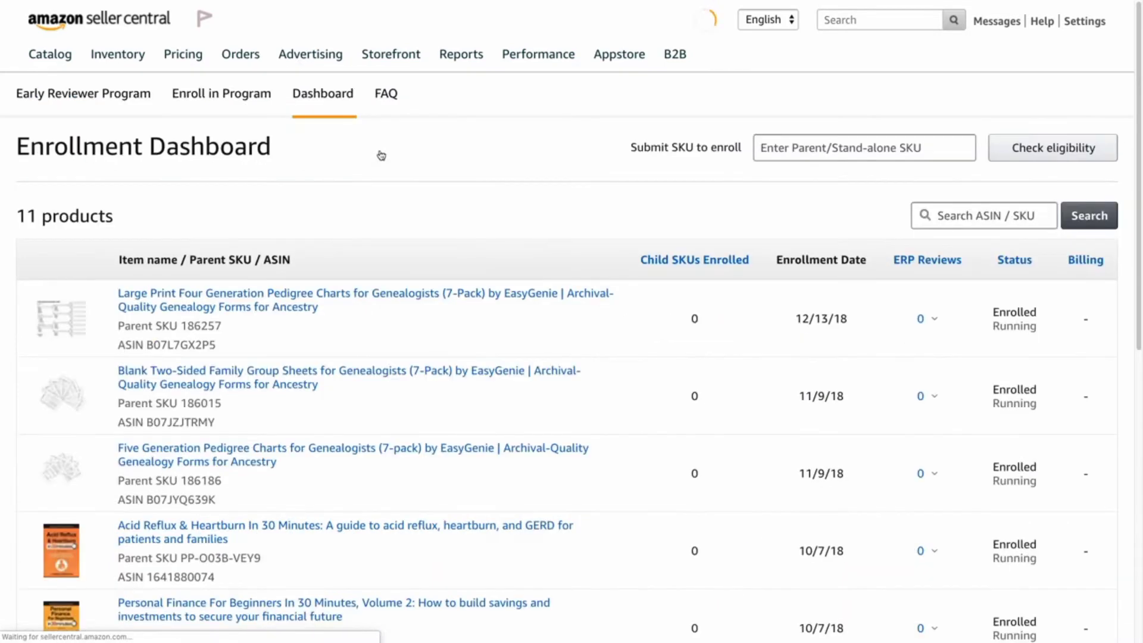
Submit SKU 186328 for an eligibility check, showing its $0 today / $60 later fees
{"action": "left_click", "coordinate": [865, 148]}
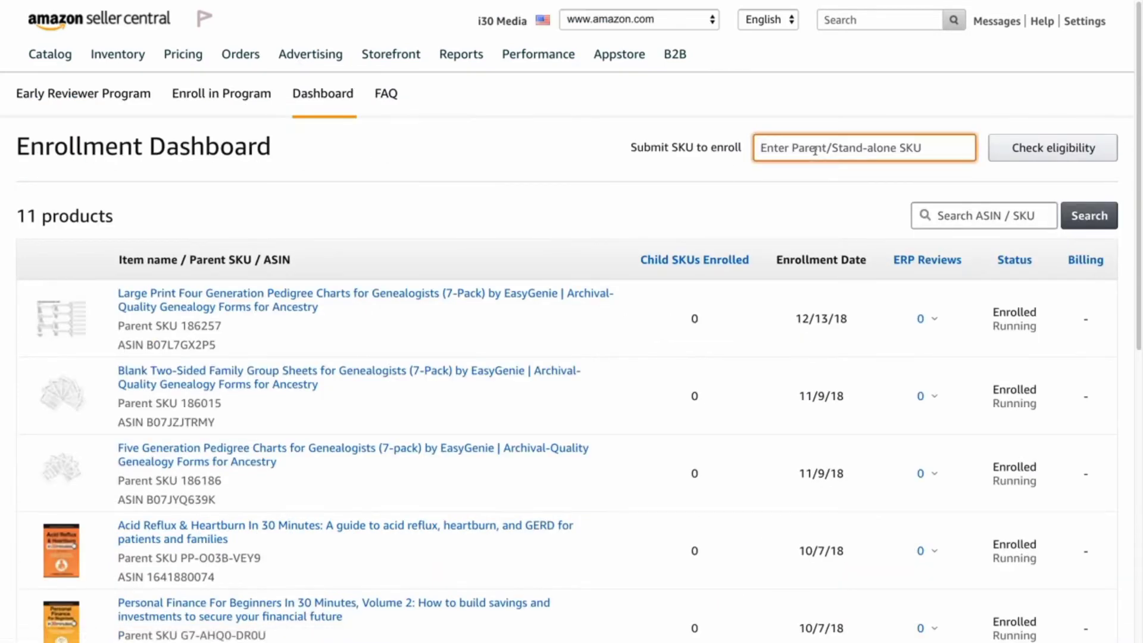
{"action": "type", "text": "186328"}
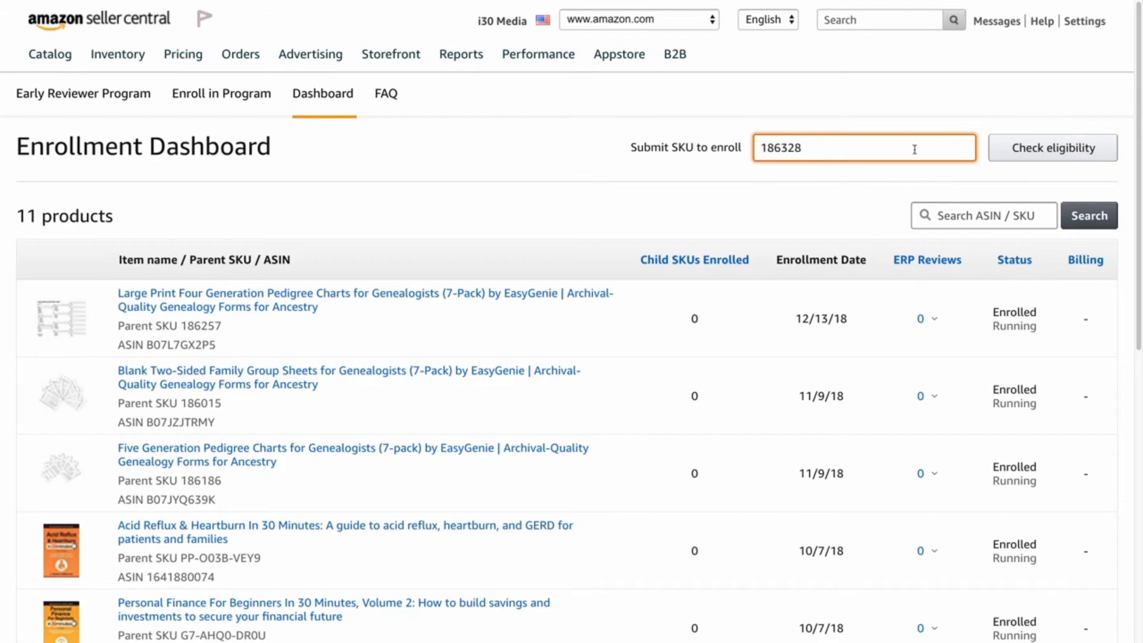
{"action": "left_click", "coordinate": [1051, 148]}
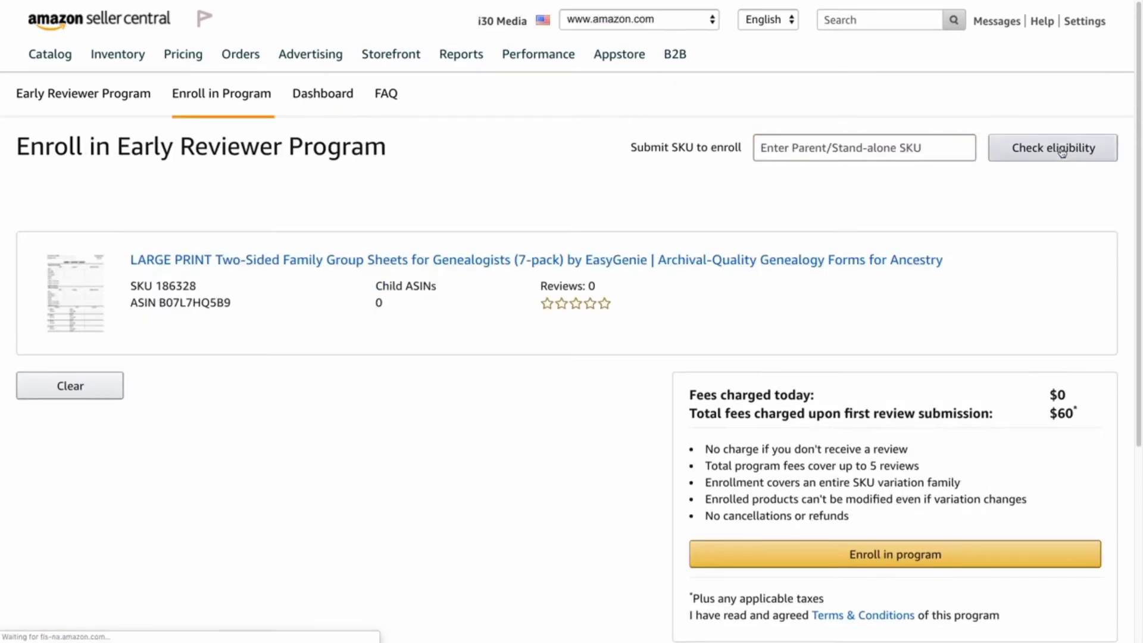
{"action": "mouse_move", "coordinate": [436, 369]}
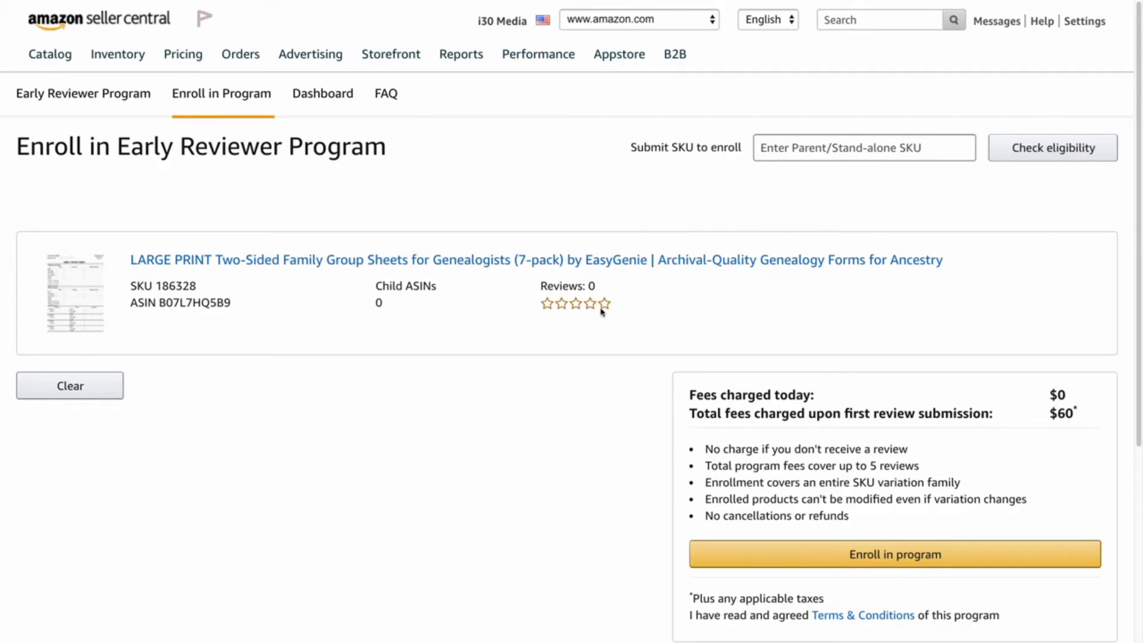
{"action": "mouse_move", "coordinate": [630, 406]}
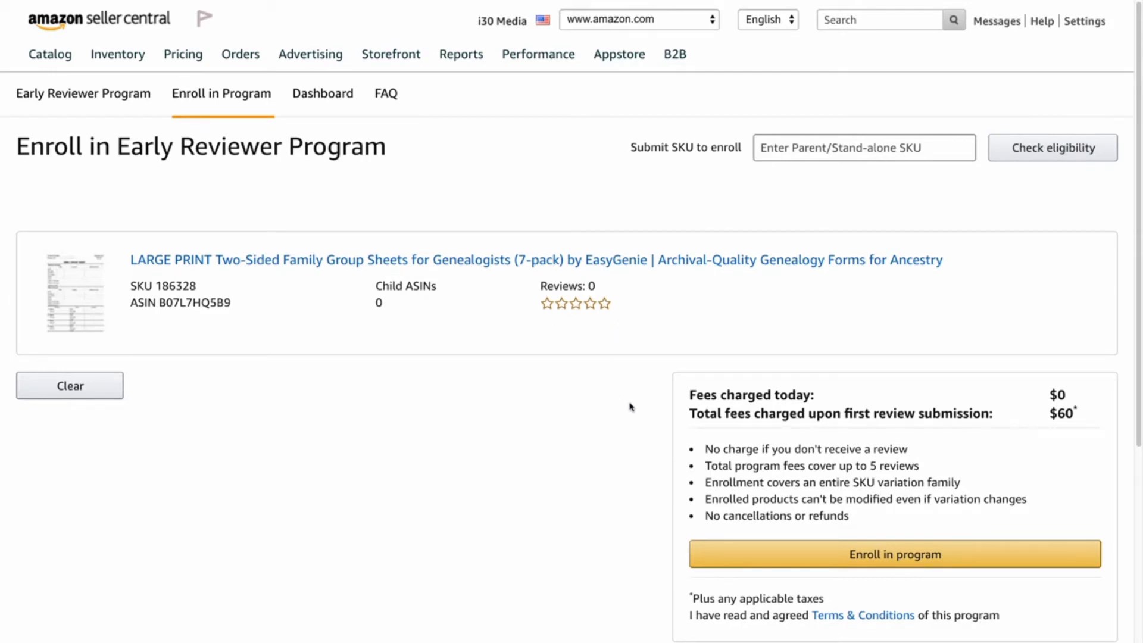
{"action": "mouse_move", "coordinate": [999, 419]}
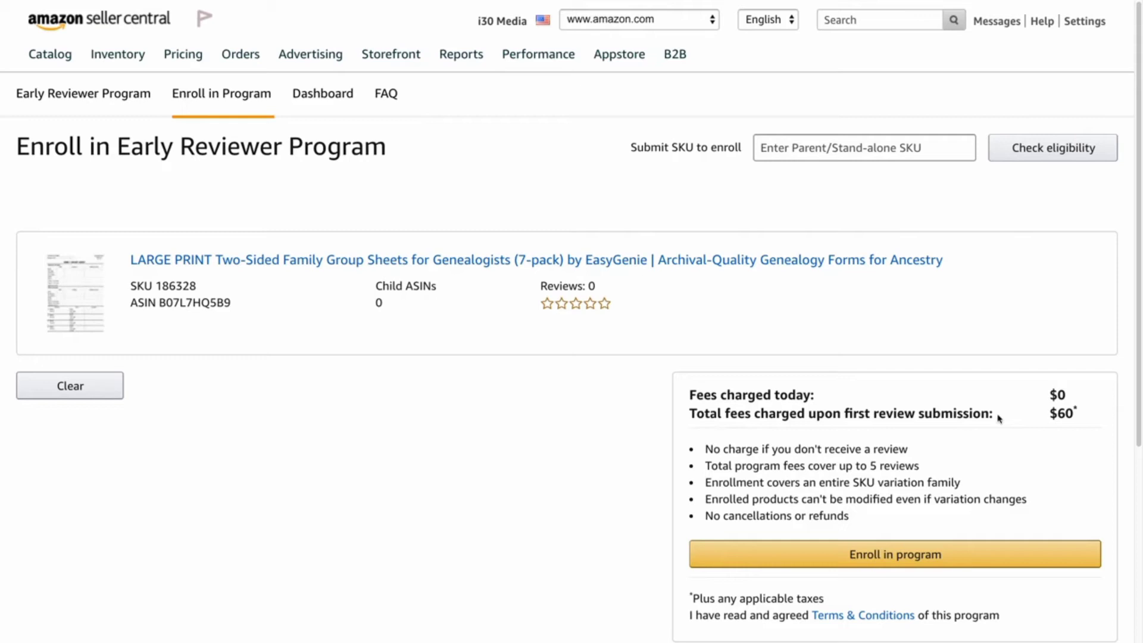
{"action": "mouse_move", "coordinate": [977, 431]}
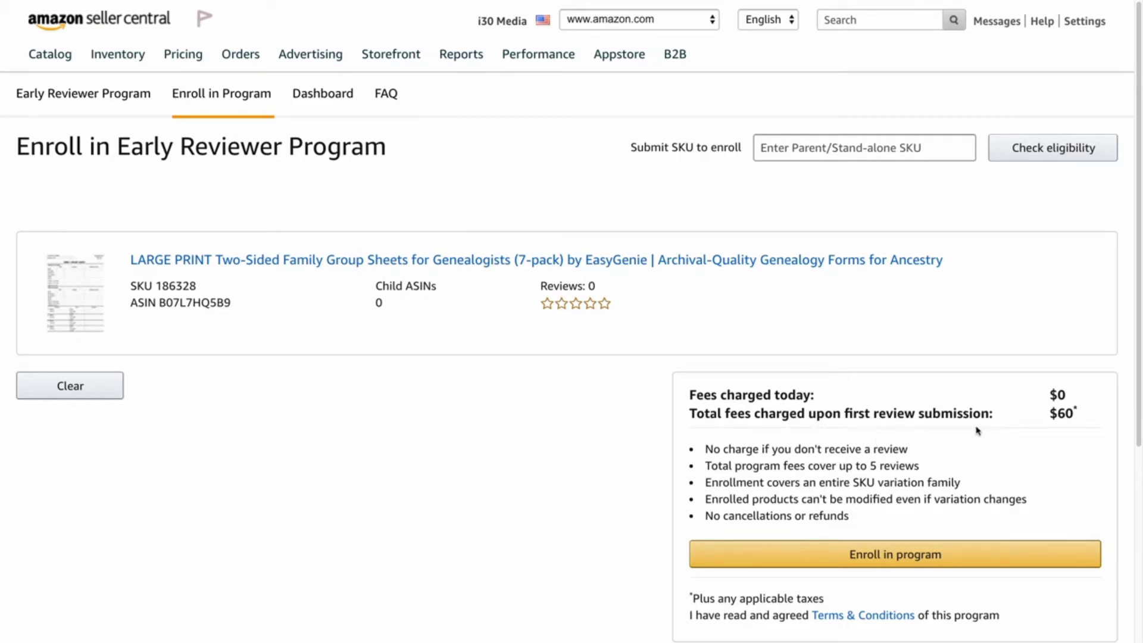
{"action": "mouse_move", "coordinate": [925, 459]}
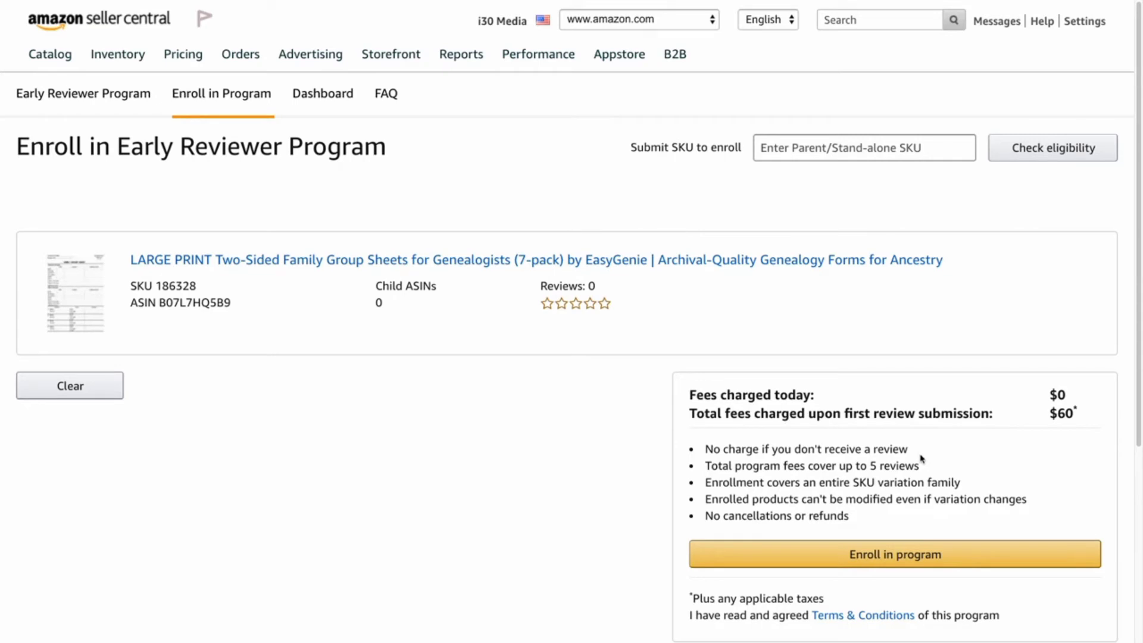
{"action": "mouse_move", "coordinate": [924, 462]}
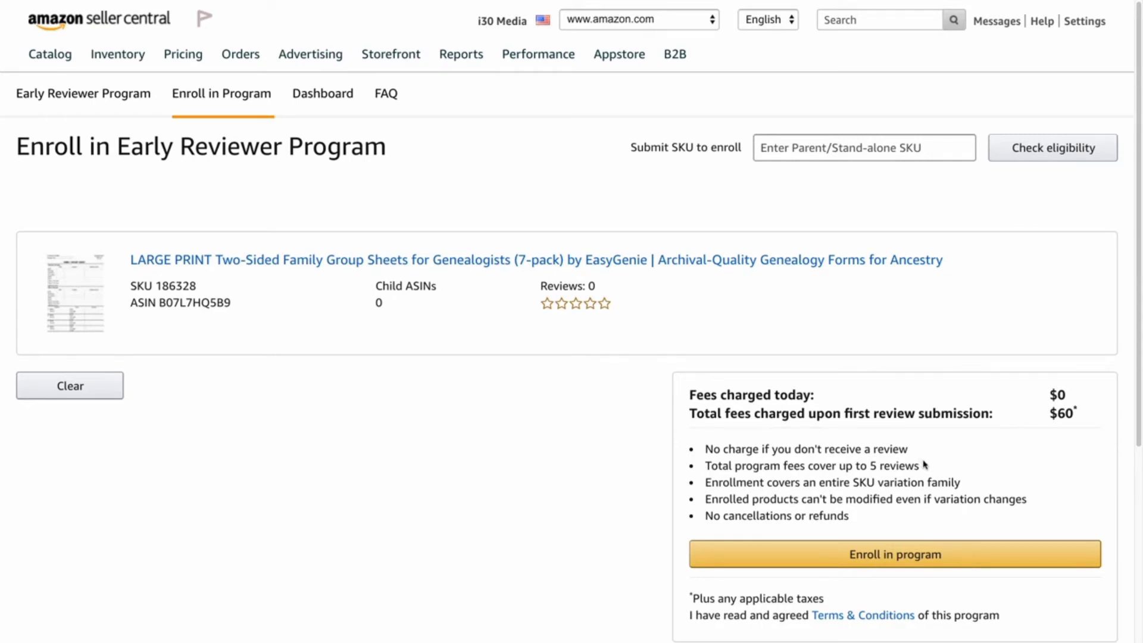
{"action": "mouse_move", "coordinate": [910, 465]}
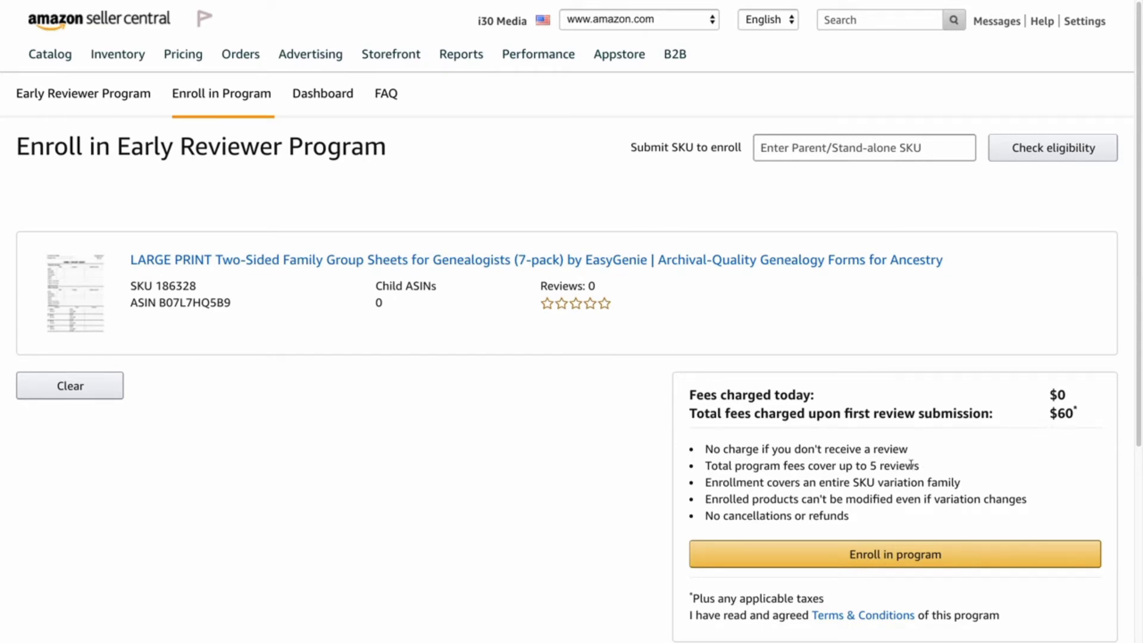
{"action": "mouse_move", "coordinate": [922, 471]}
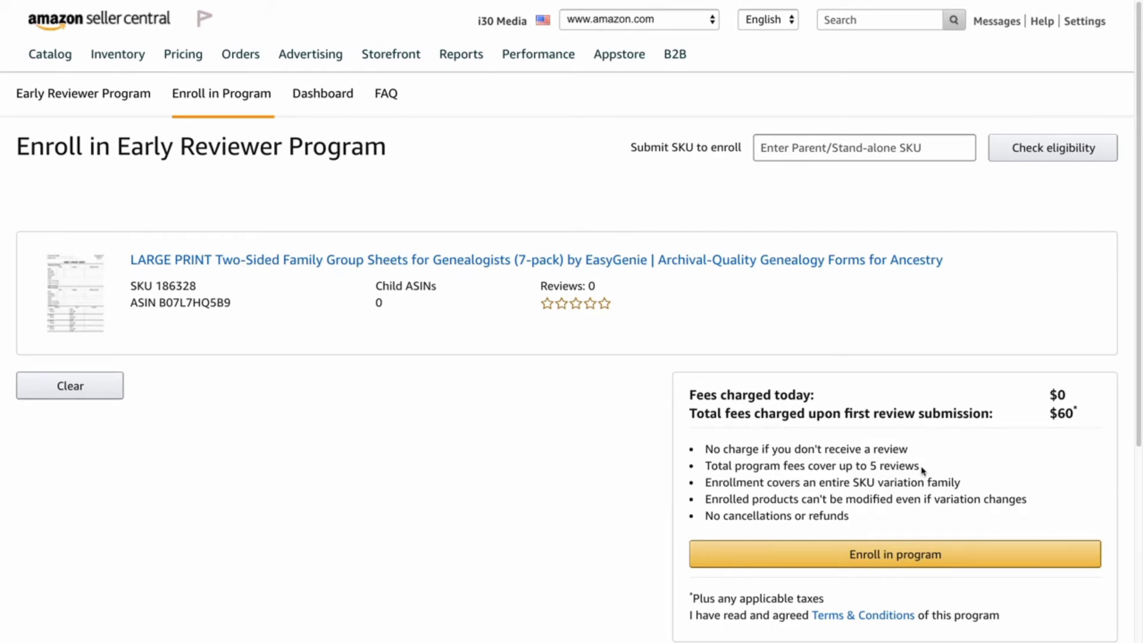
{"action": "mouse_move", "coordinate": [879, 495]}
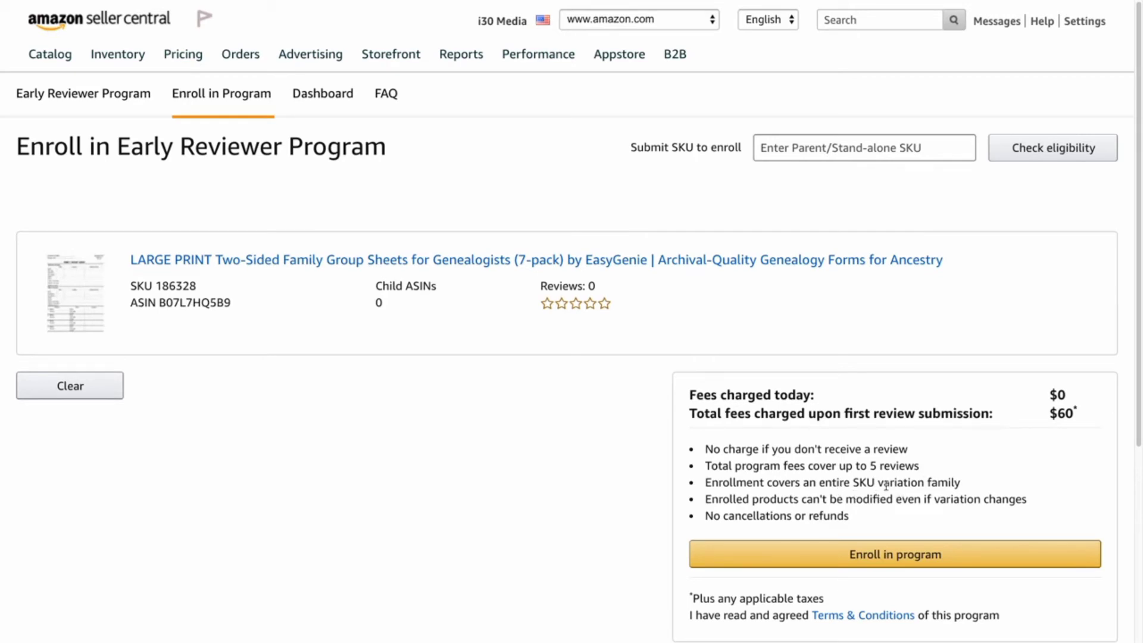
{"action": "mouse_move", "coordinate": [882, 485]}
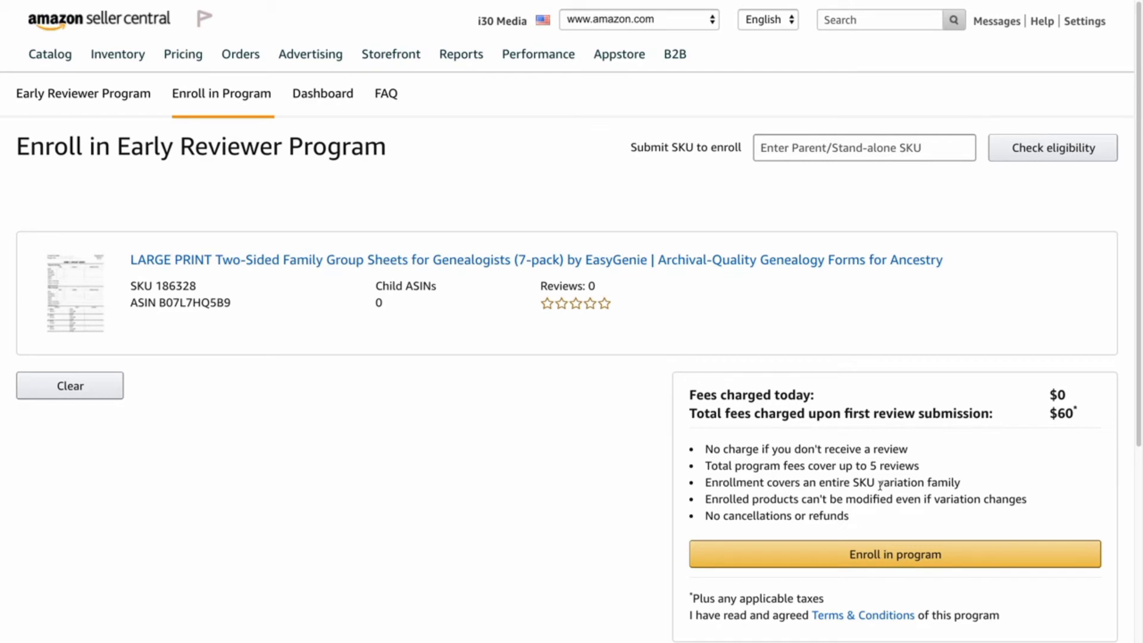
{"action": "mouse_move", "coordinate": [871, 501]}
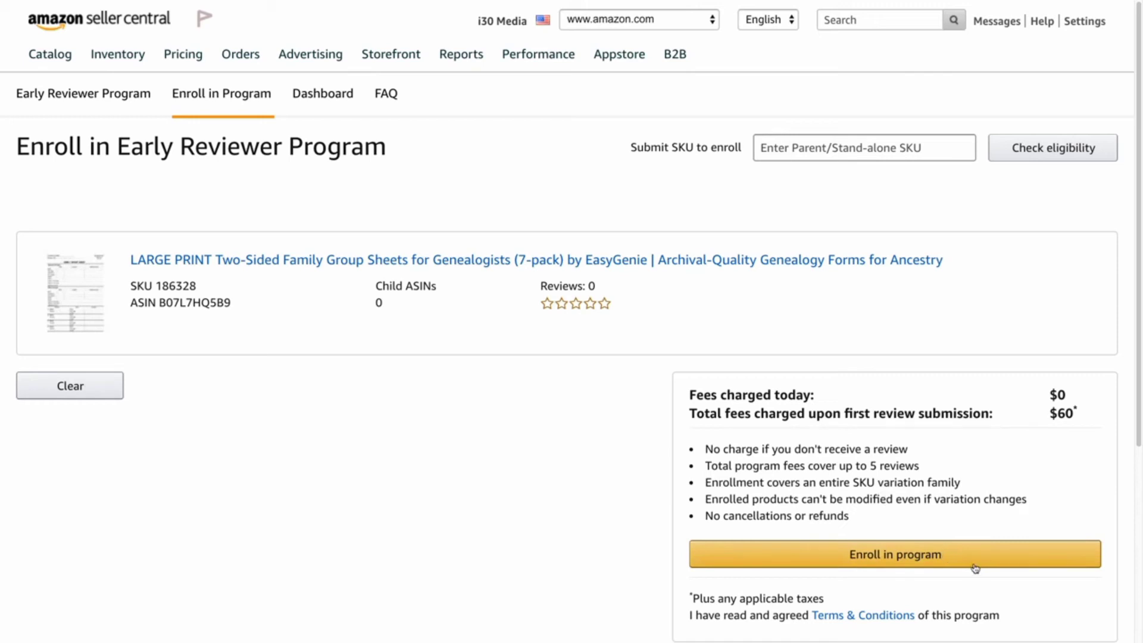
Enroll SKU 186328 so the dashboard lists 12 products with it Enrolled/Running 12/13/18
{"action": "left_click", "coordinate": [894, 553]}
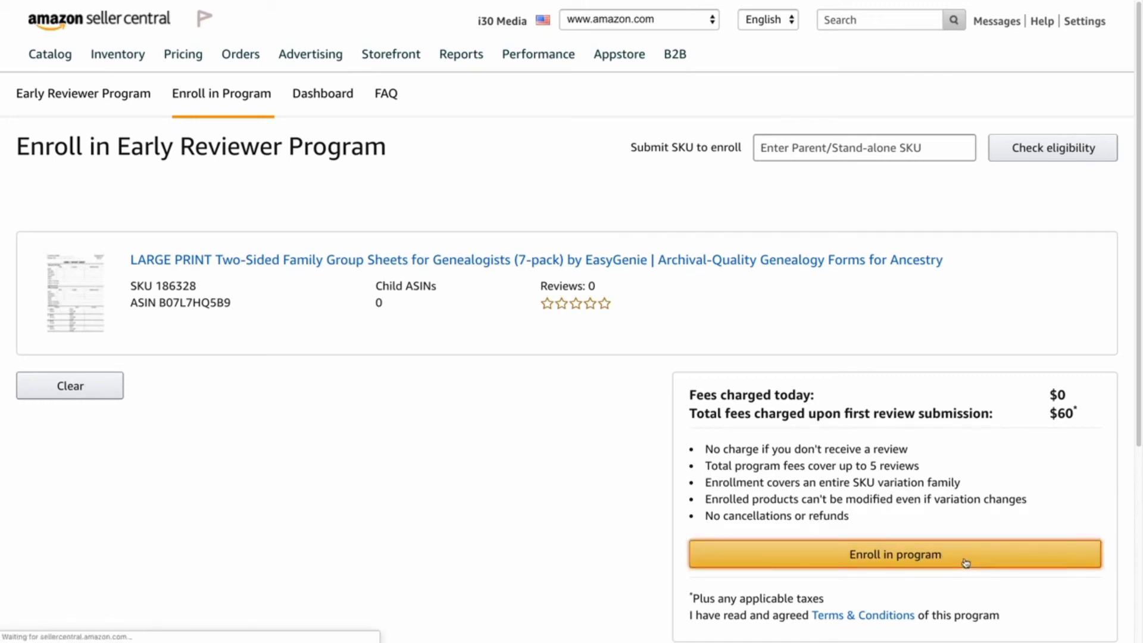
{"action": "left_click", "coordinate": [895, 553]}
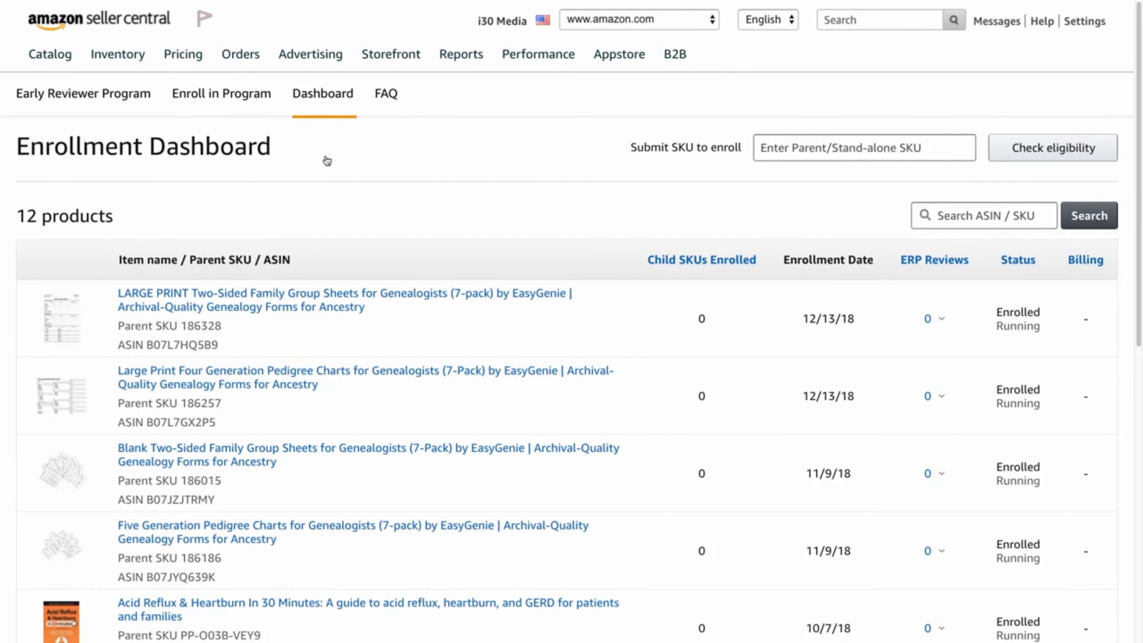
{"action": "mouse_move", "coordinate": [330, 306]}
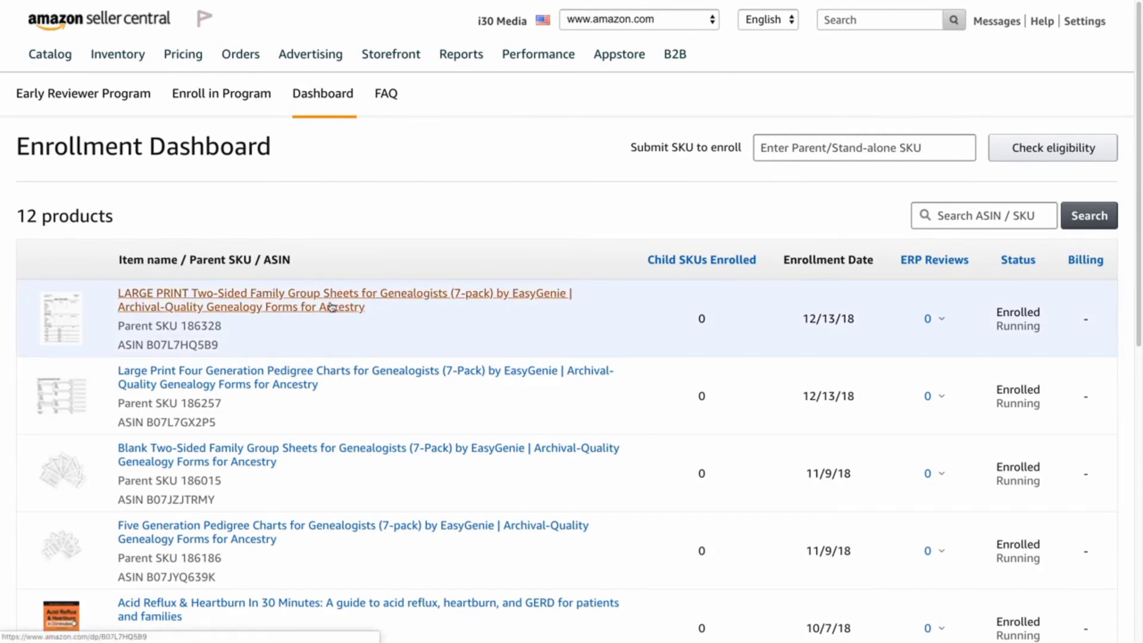
{"action": "mouse_move", "coordinate": [820, 328]}
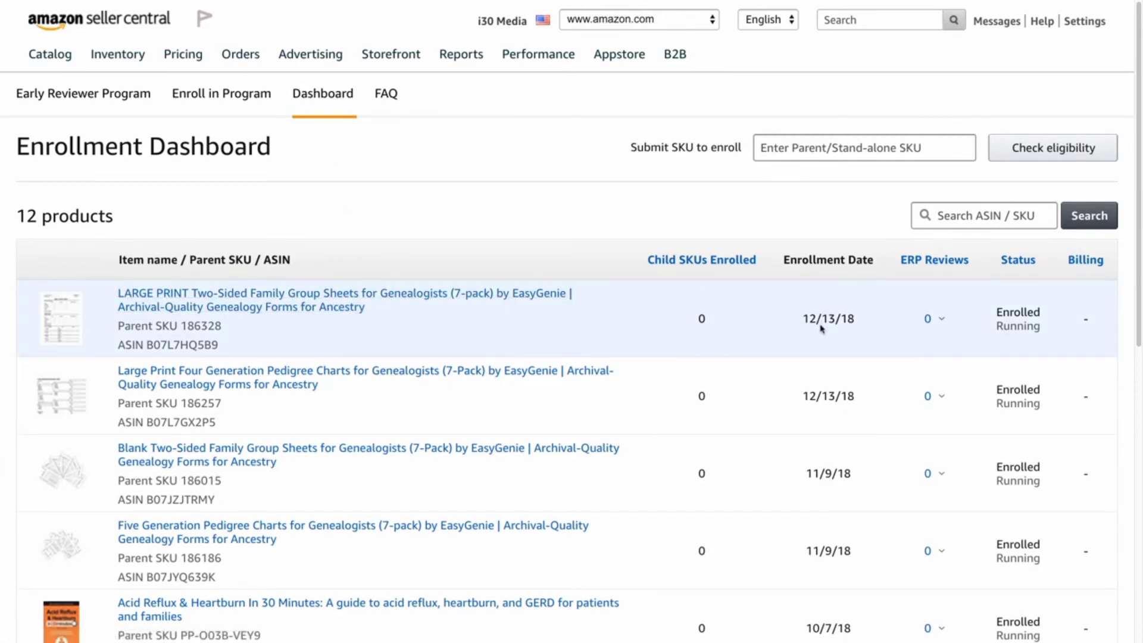
{"action": "mouse_move", "coordinate": [928, 334]}
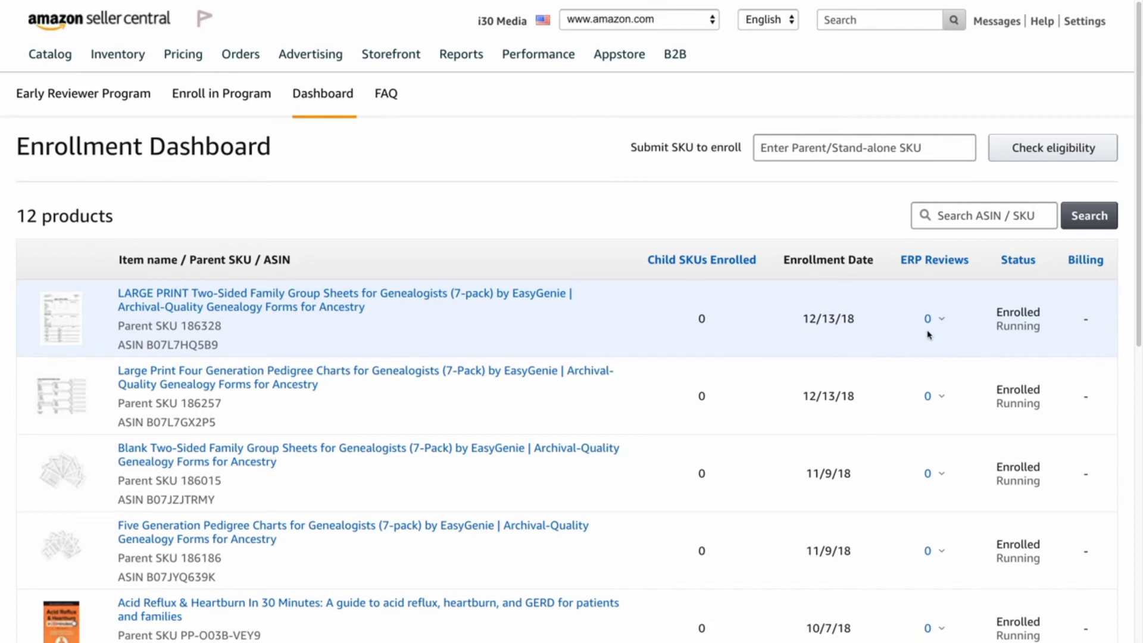
{"action": "mouse_move", "coordinate": [873, 335]}
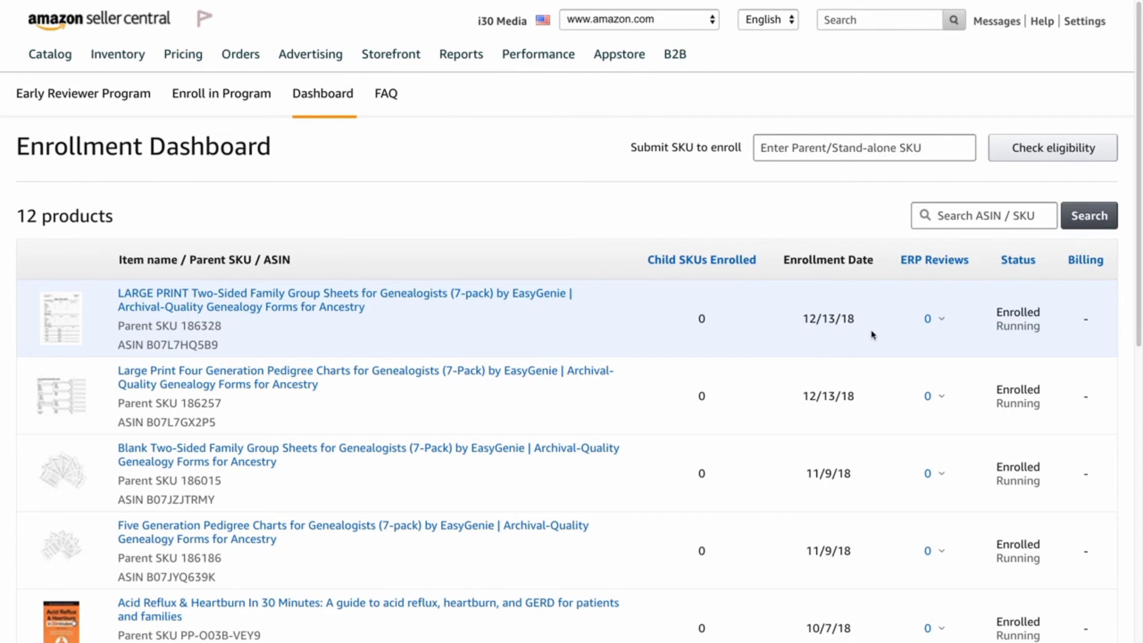
Reveal the Advertising programs list with Coupons and Promotions over the dashboard
{"action": "left_click", "coordinate": [310, 54]}
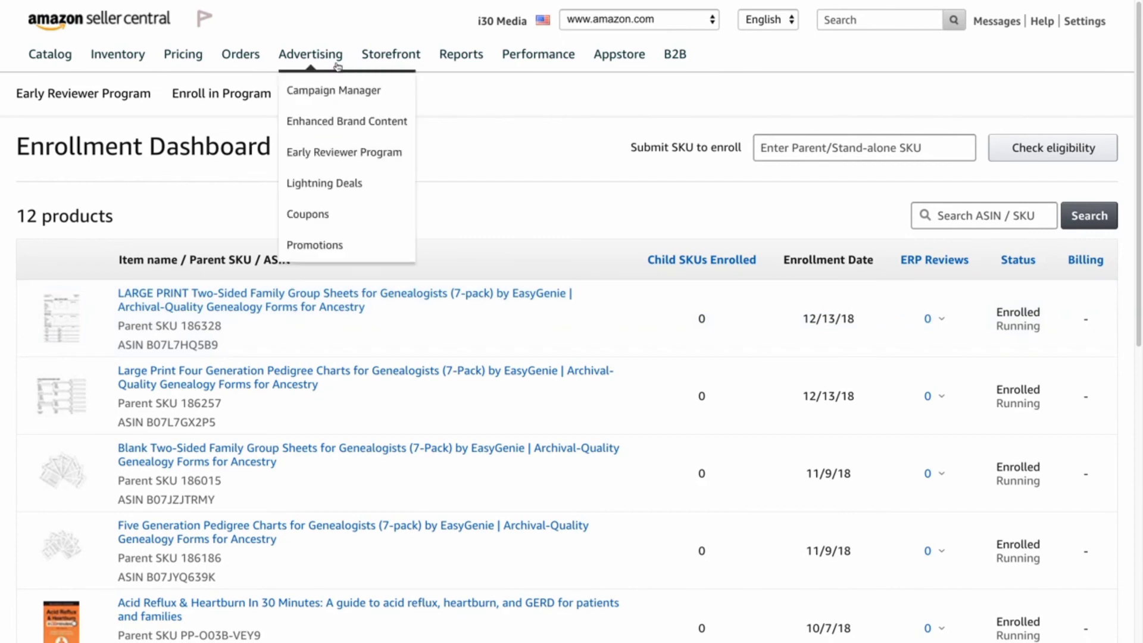
{"action": "mouse_move", "coordinate": [338, 60]}
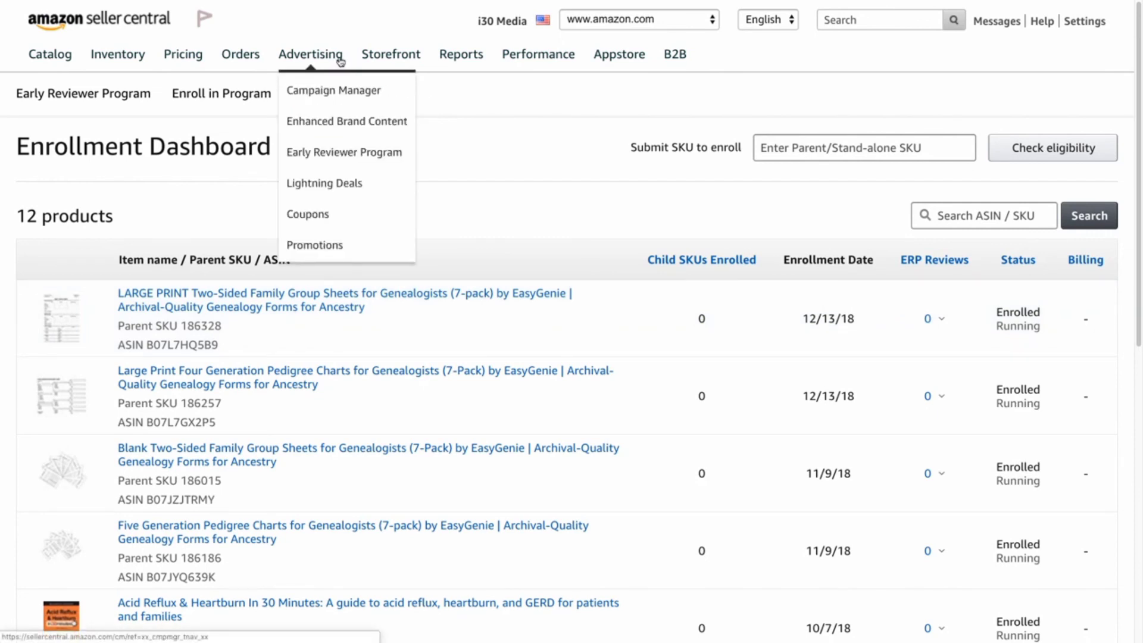
{"action": "mouse_move", "coordinate": [347, 213]}
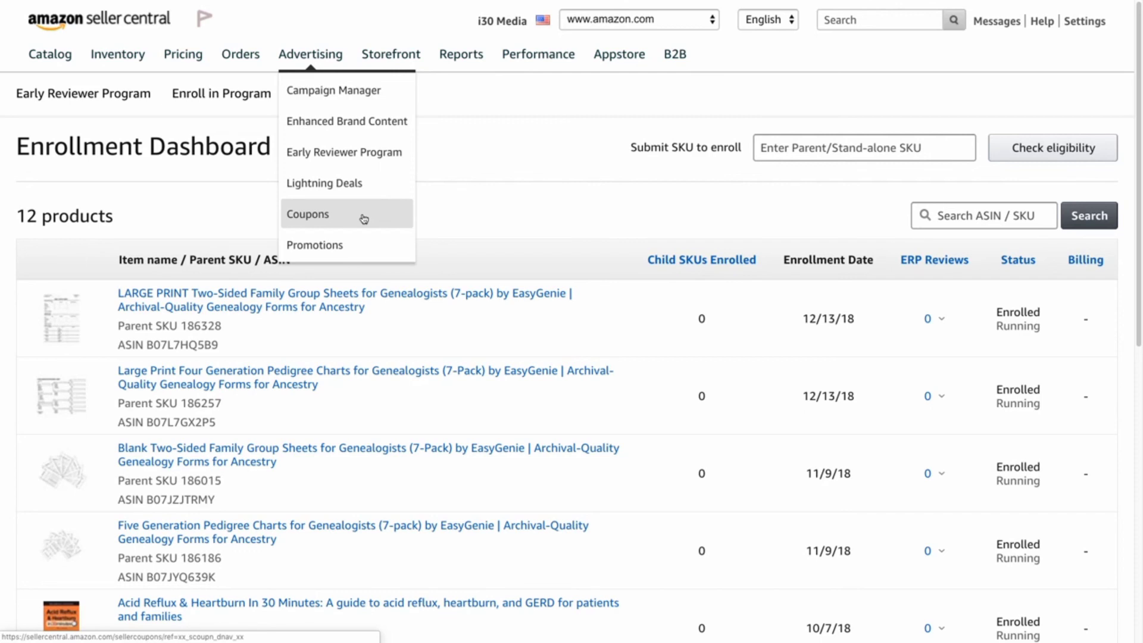
{"action": "mouse_move", "coordinate": [363, 219]}
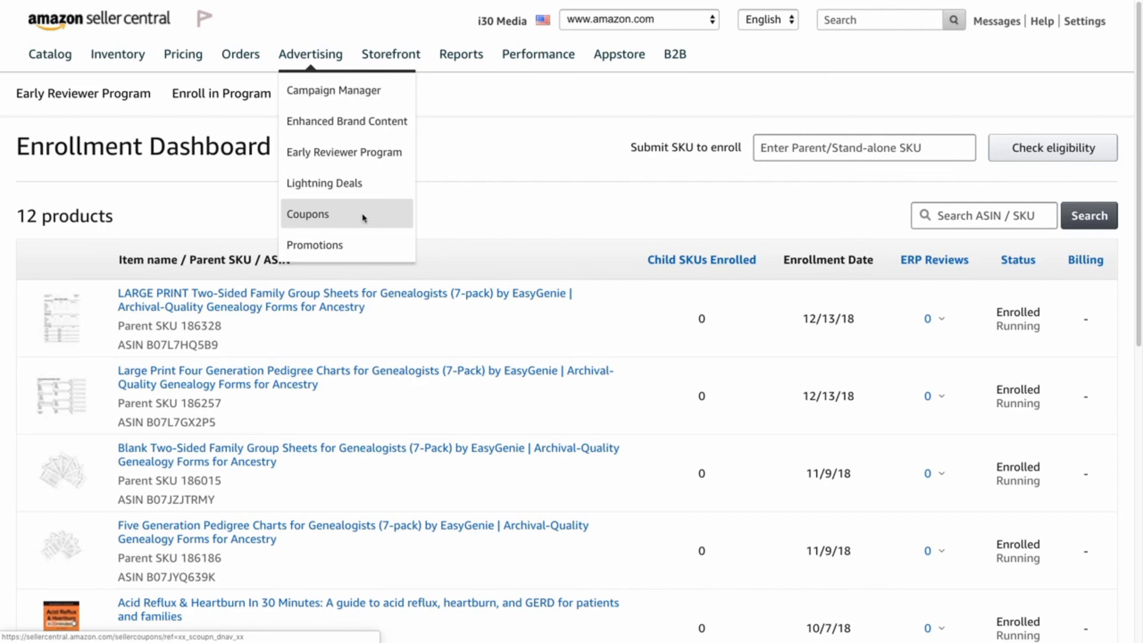